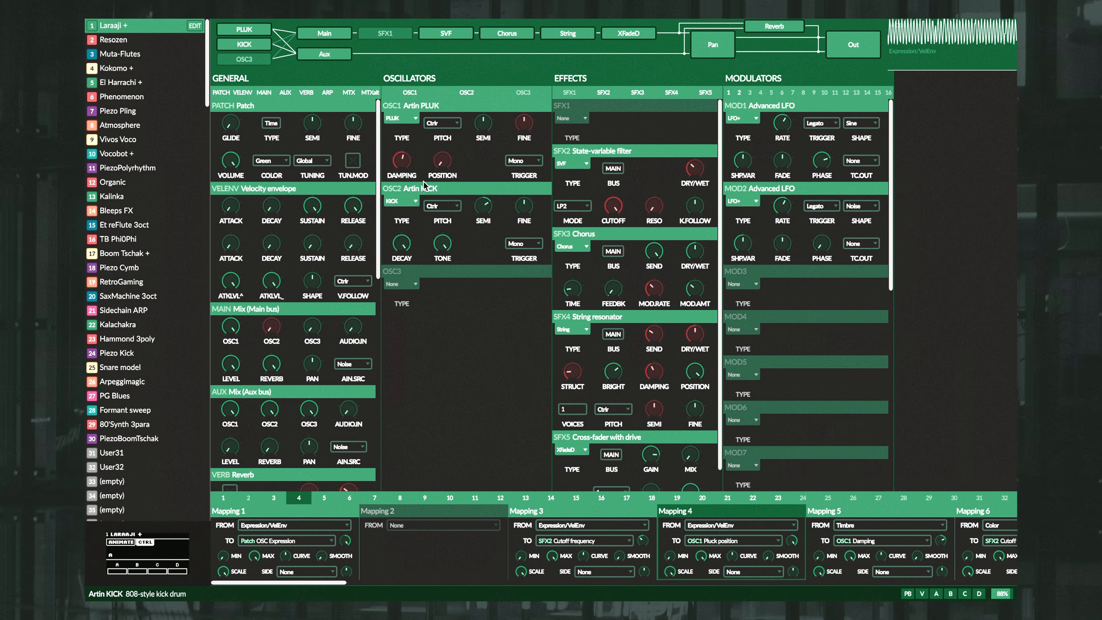
mouse_move(524, 207)
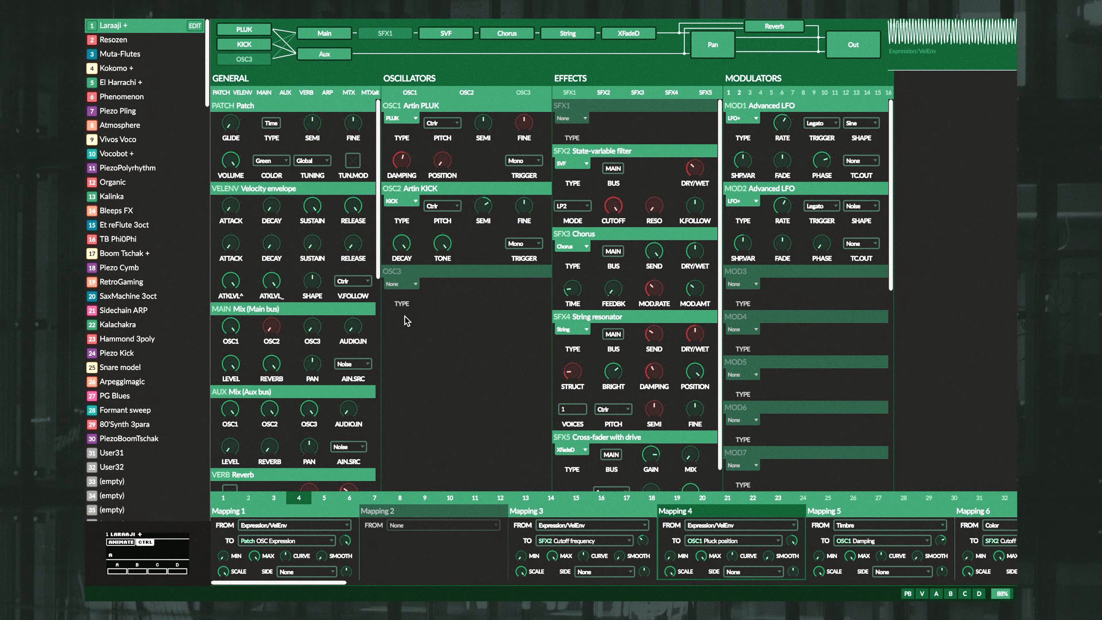
mouse_move(271, 327)
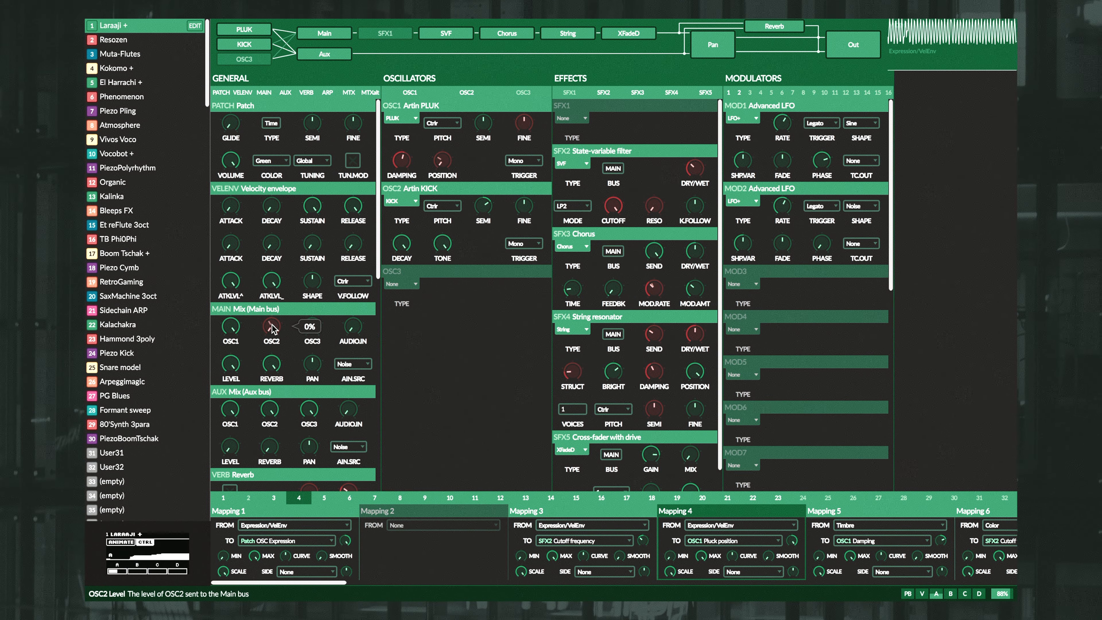
Load the User31 patch from the patch list.
drag(271, 328, 270, 309)
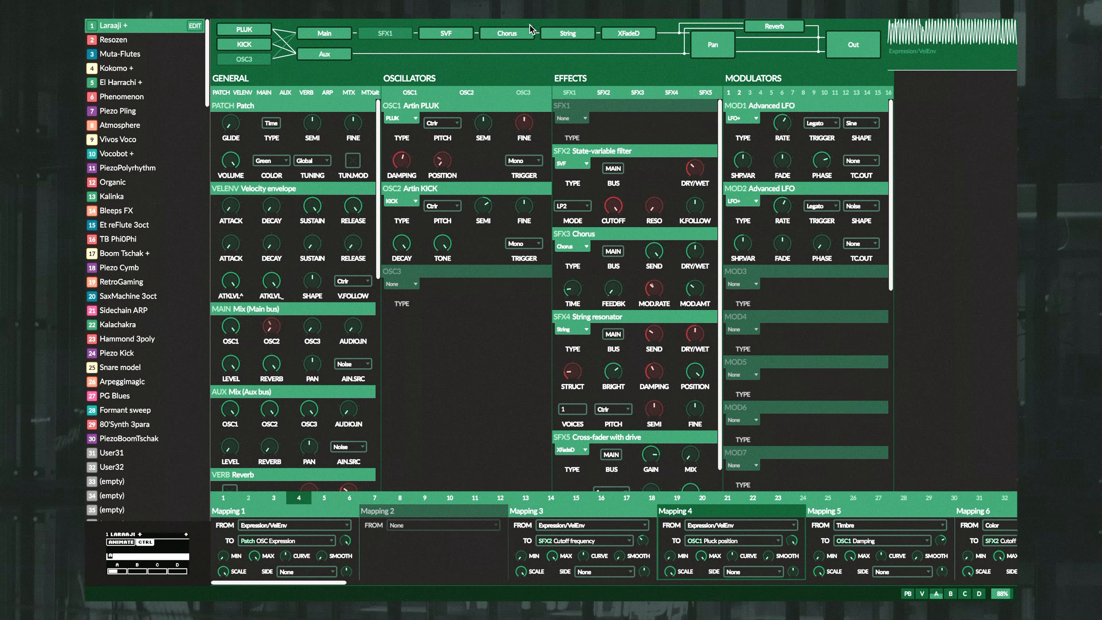
mouse_move(764, 78)
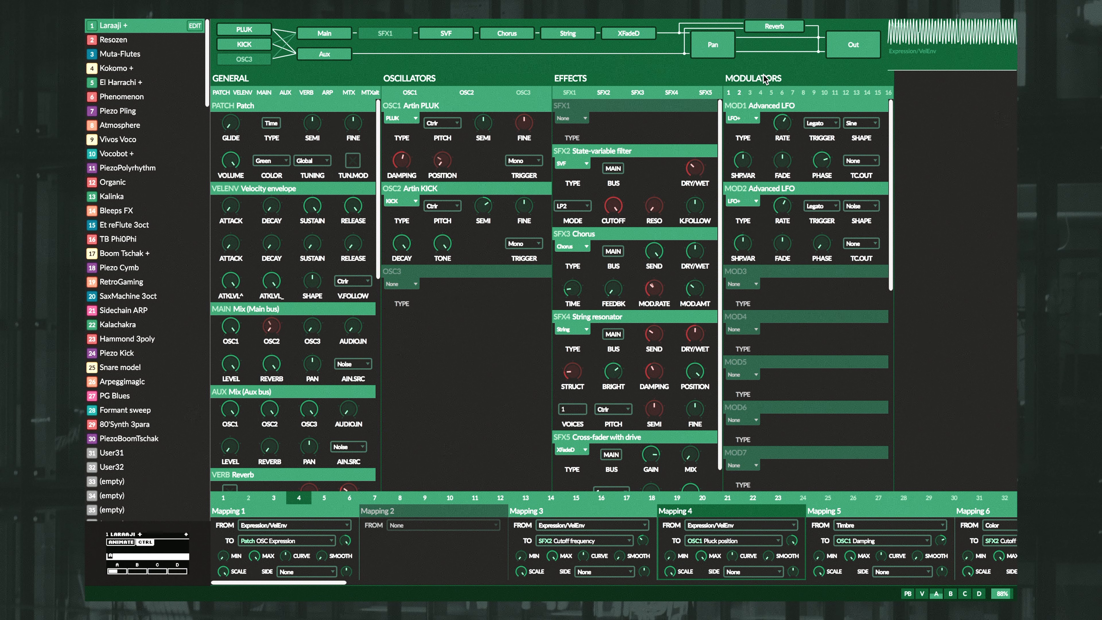
mouse_move(842, 295)
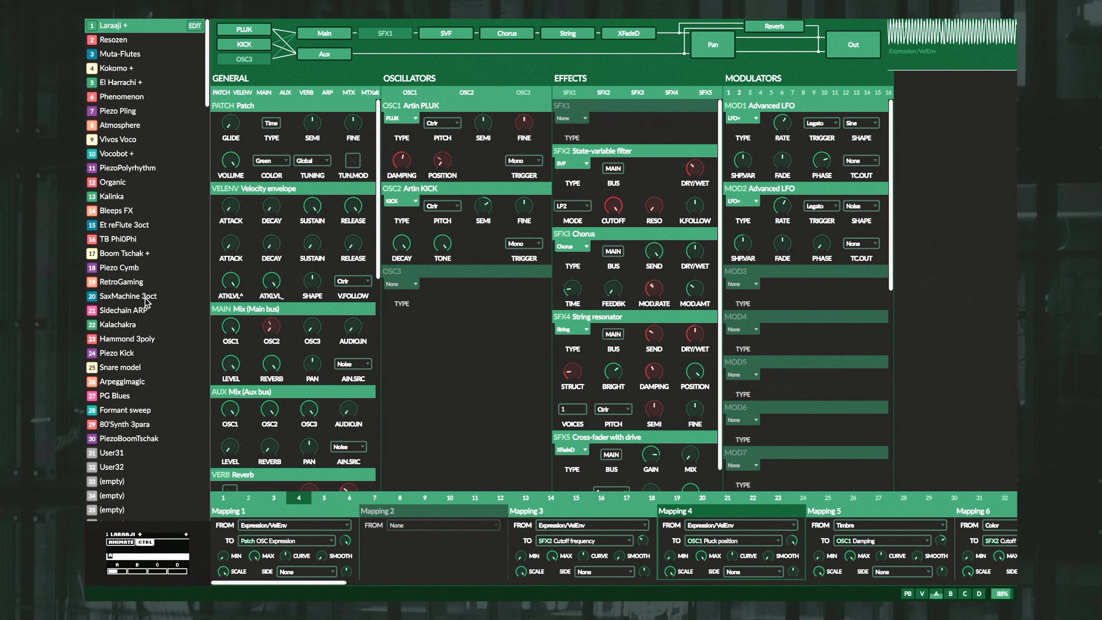
click(119, 453)
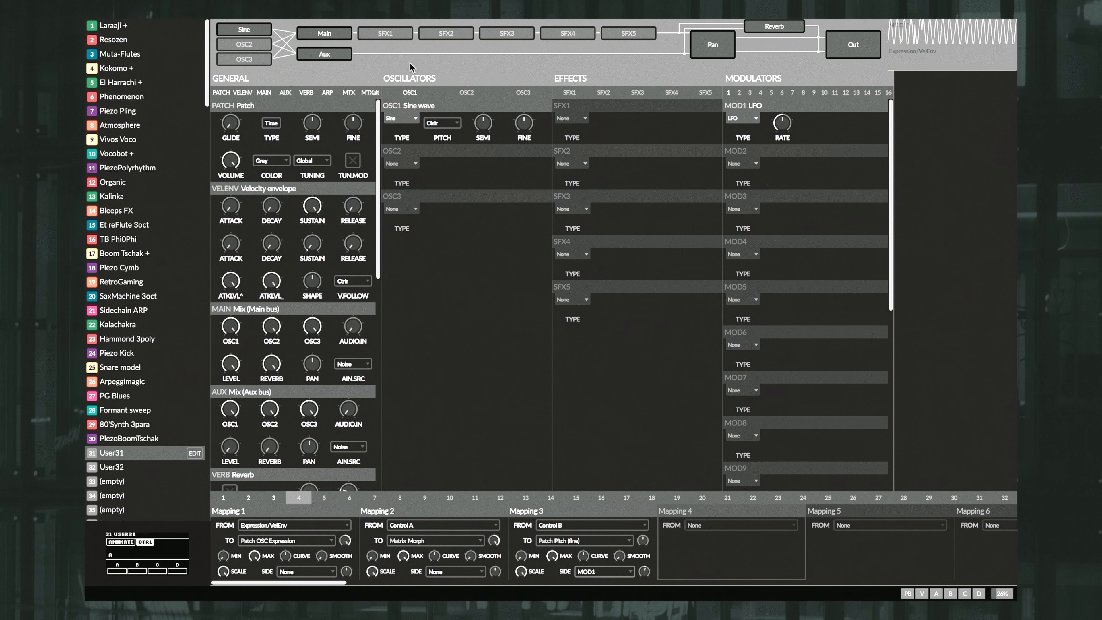
mouse_move(776, 59)
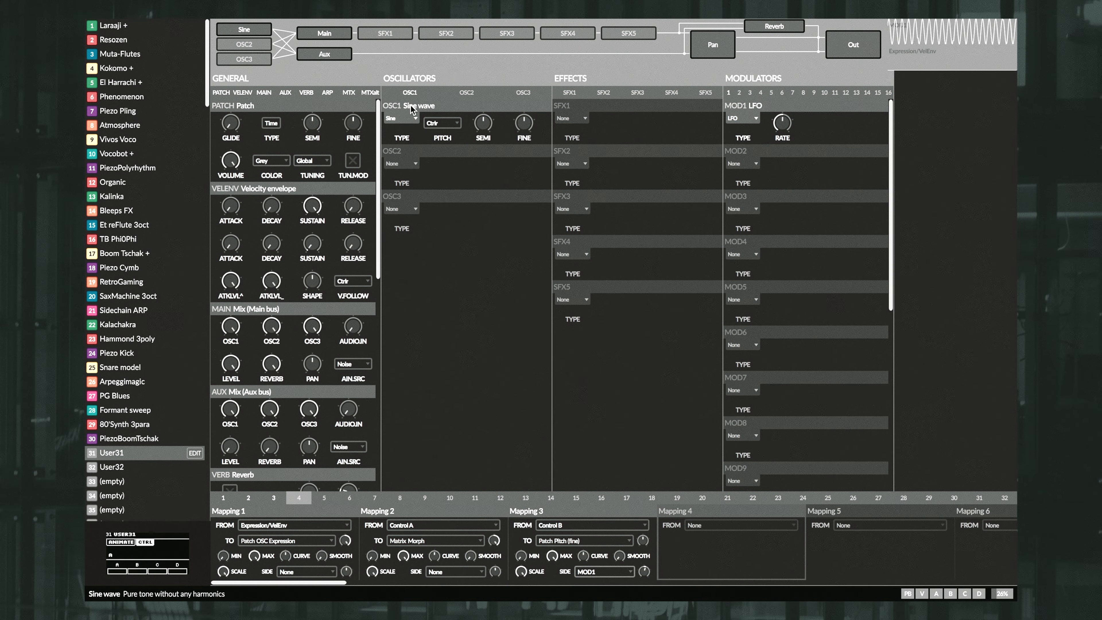
Switch OSC1 from a sine wave to an Analog triangle wave.
click(401, 118)
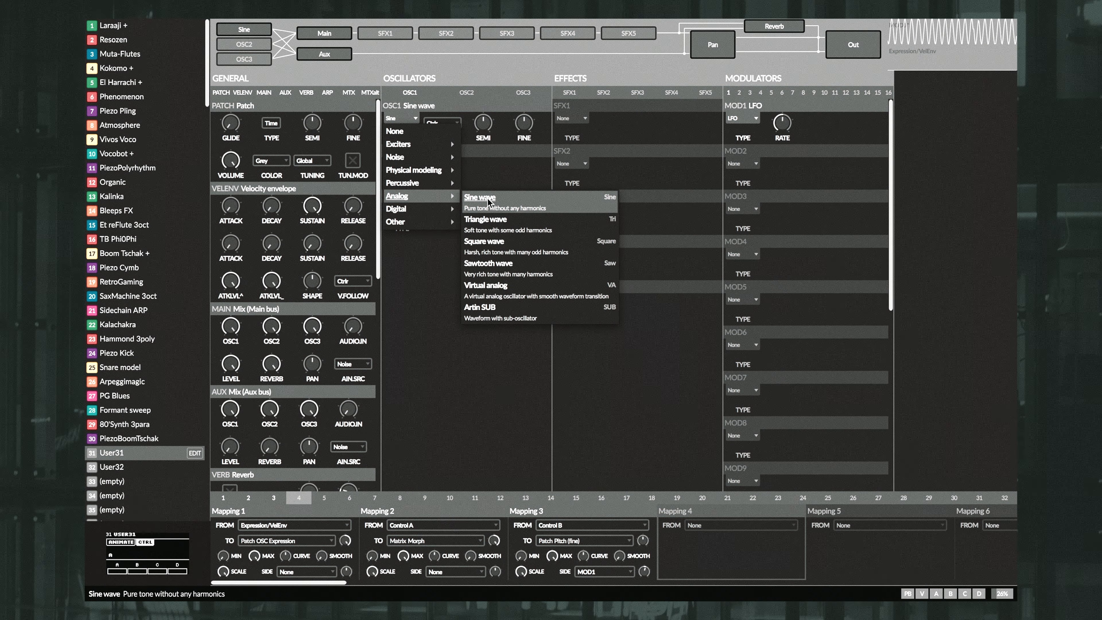
mouse_move(492, 221)
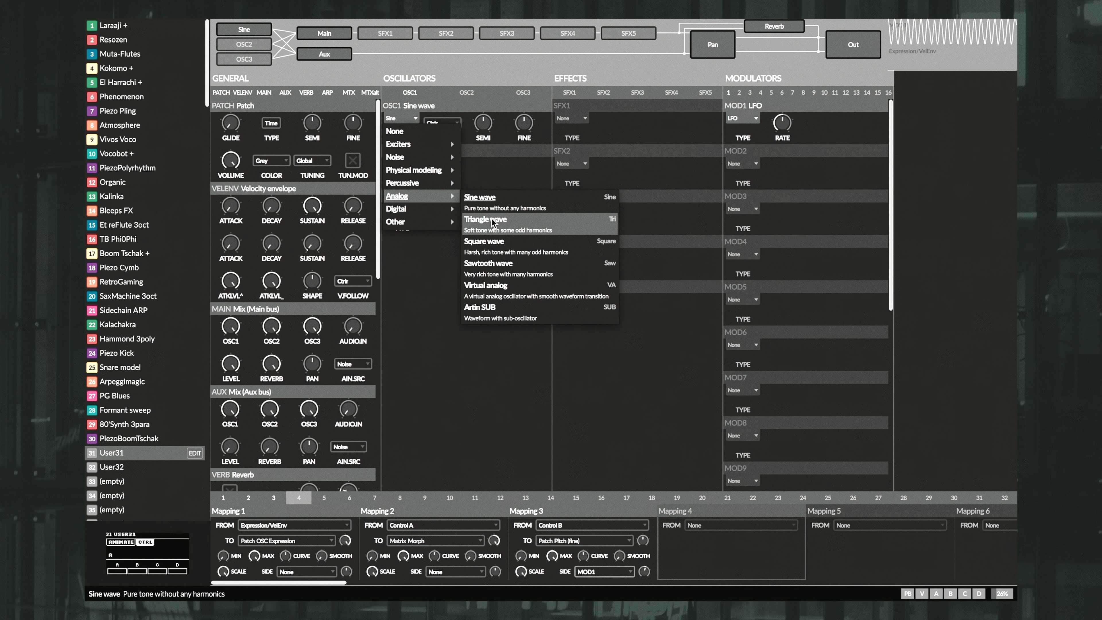
click(485, 219)
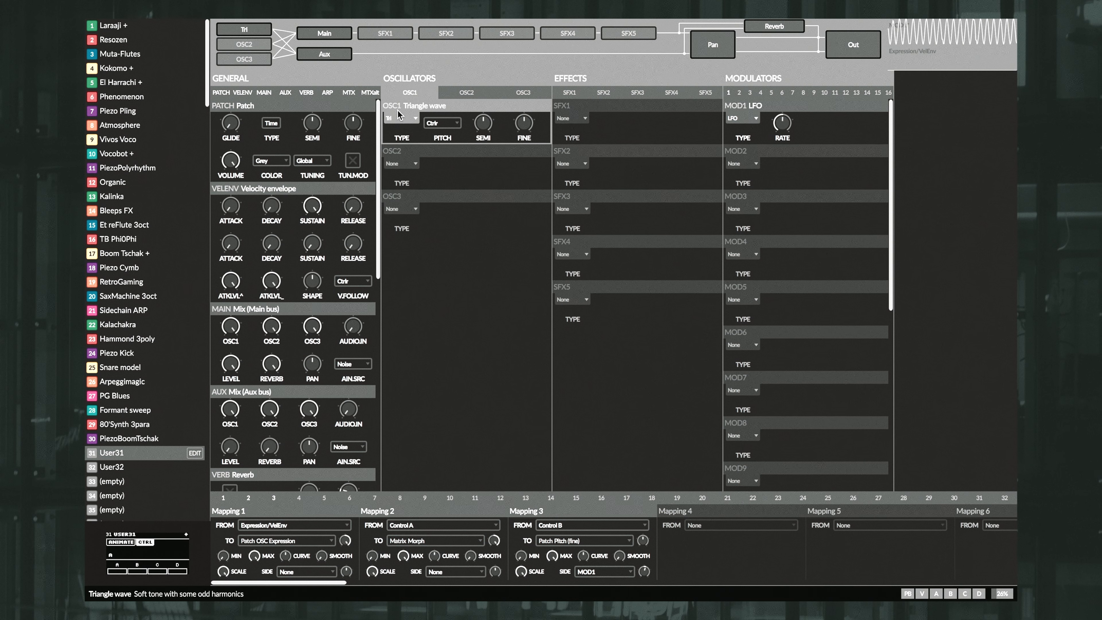
mouse_move(550, 107)
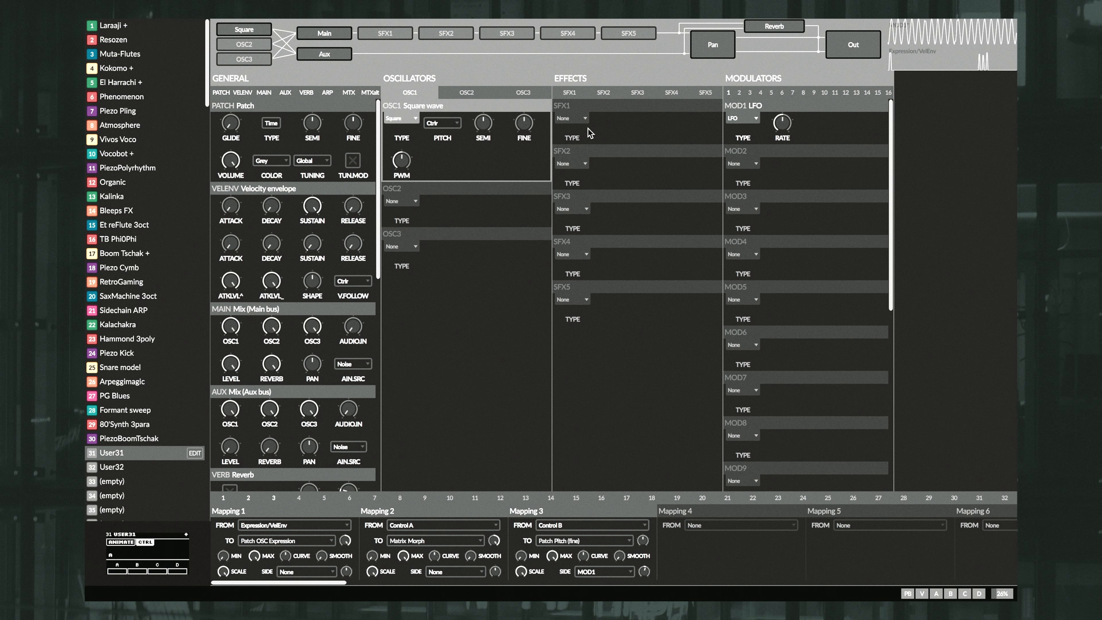
Add a state-variable filter as the SFX1 effect.
click(570, 117)
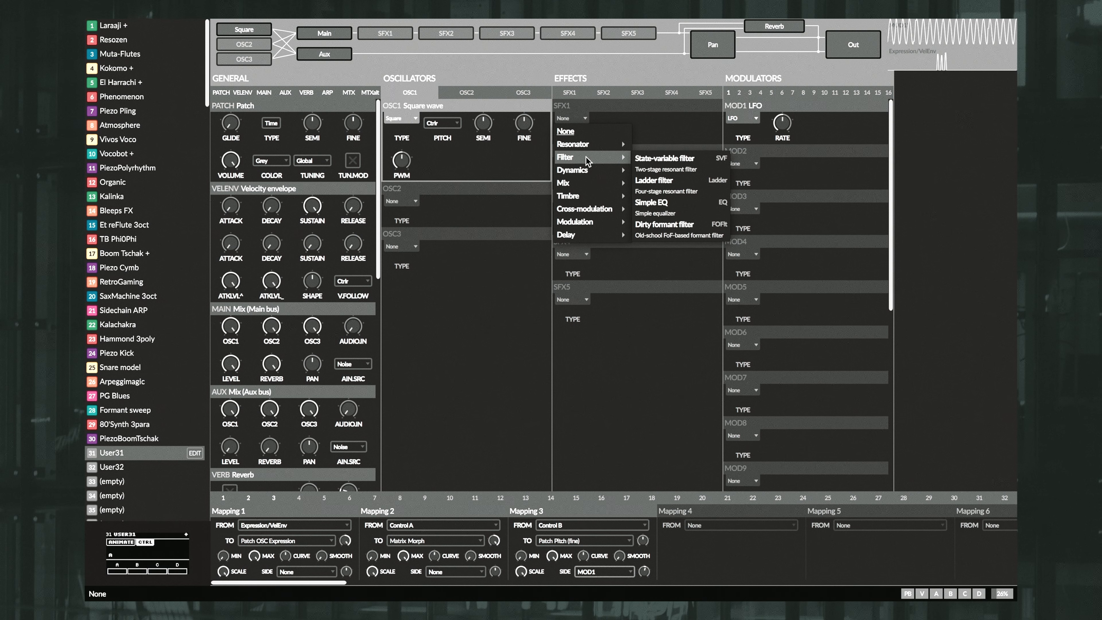
click(663, 159)
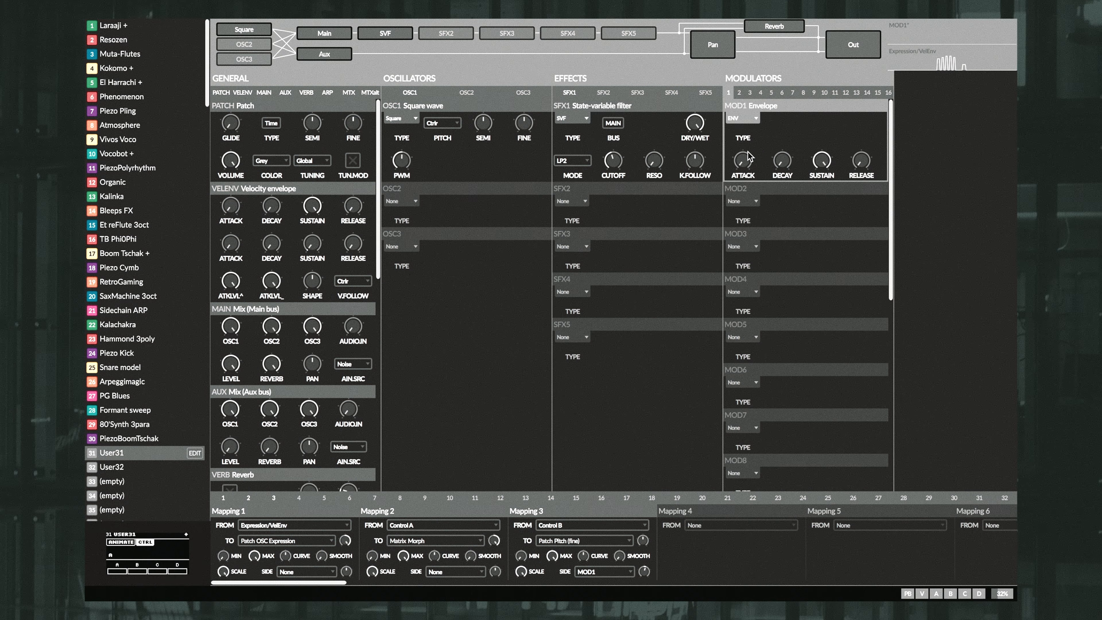
mouse_move(596, 205)
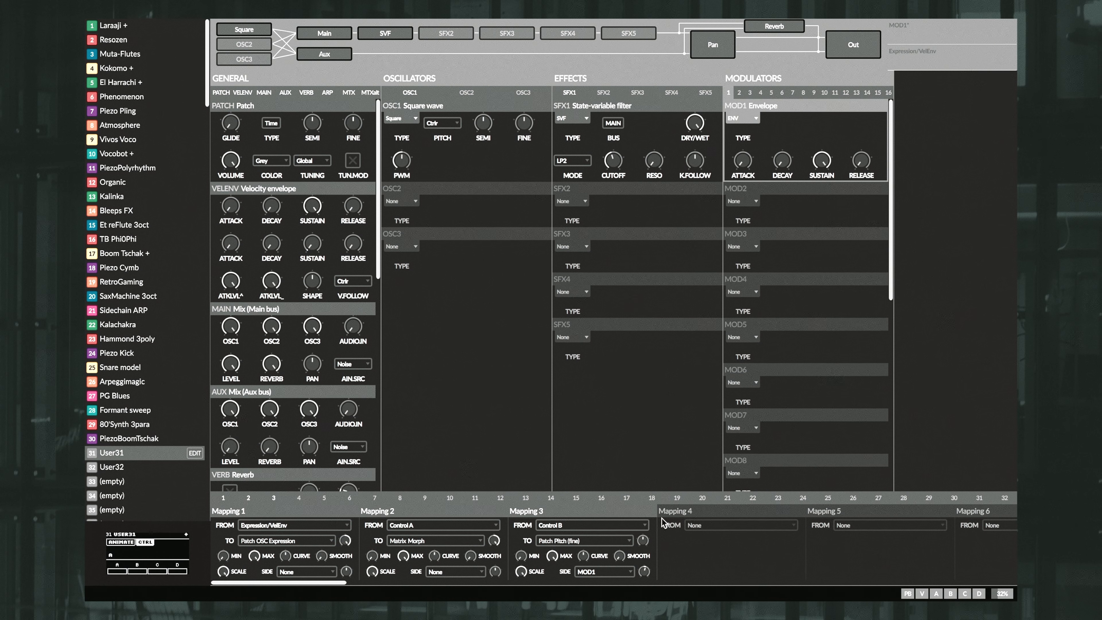
Route MOD1 as the source of Mapping 4 toward the filter cutoff.
click(740, 524)
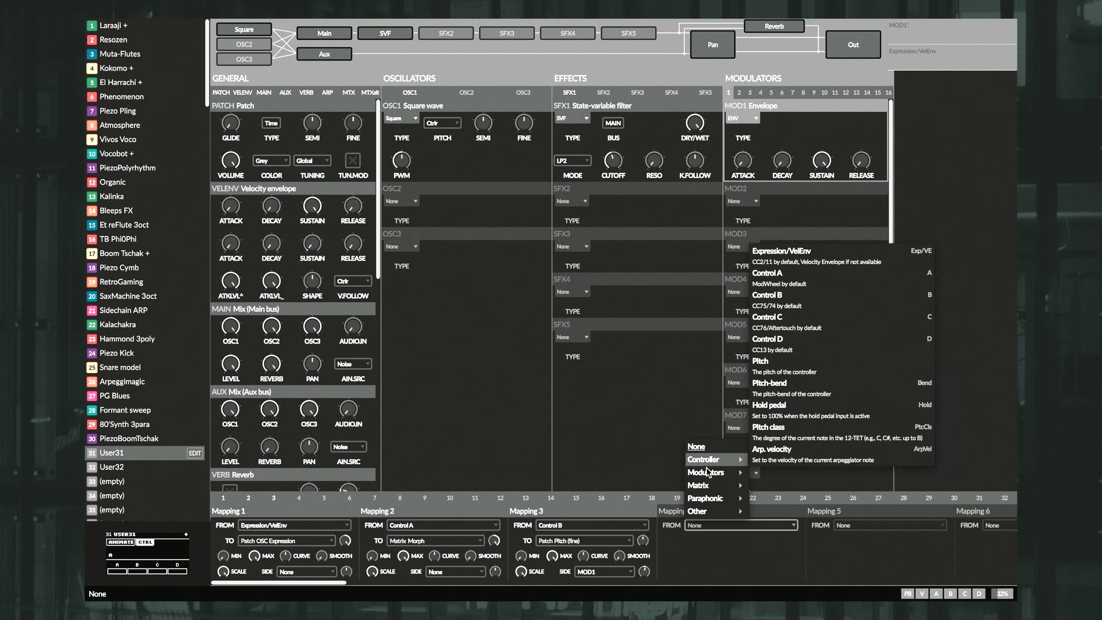
click(704, 472)
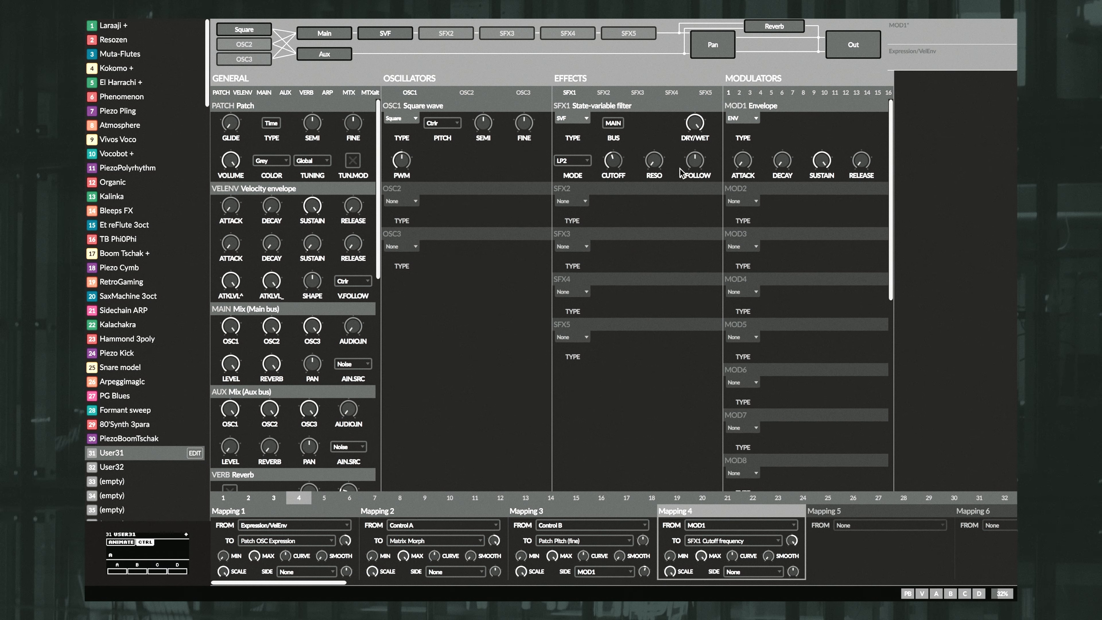
mouse_move(786, 178)
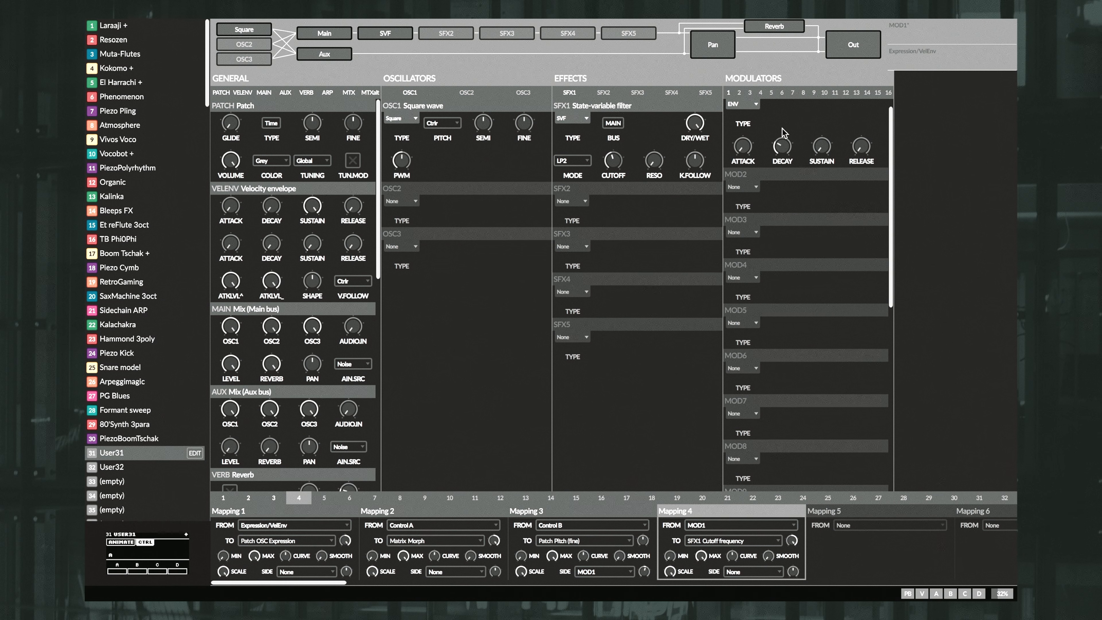
Shorten the MOD1 envelope decay to about 13 ms.
drag(782, 147, 782, 137)
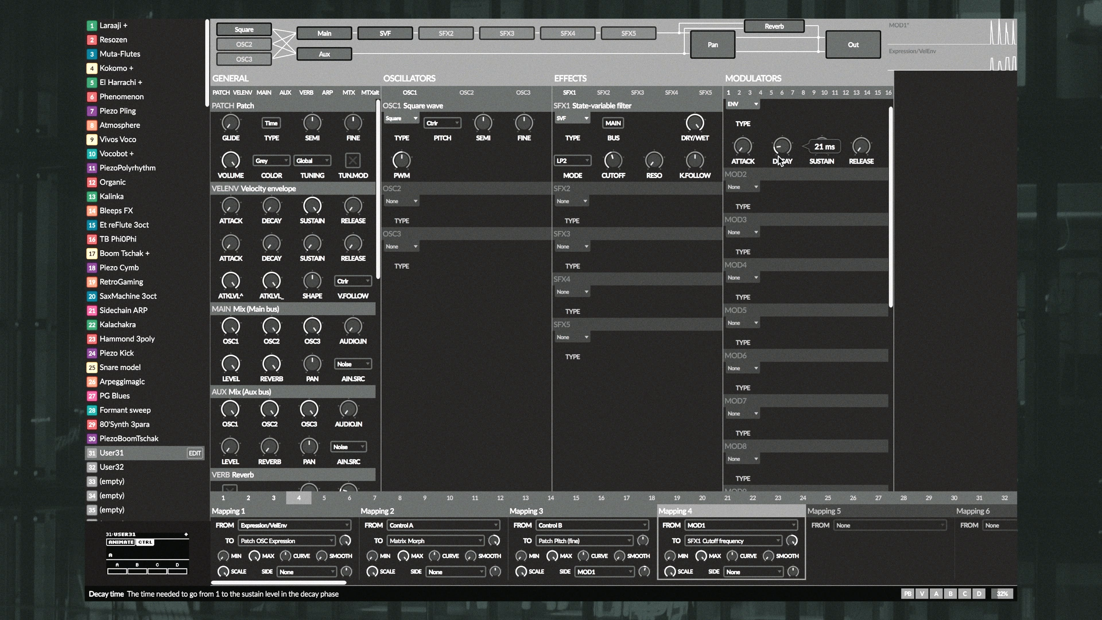
drag(781, 151, 779, 165)
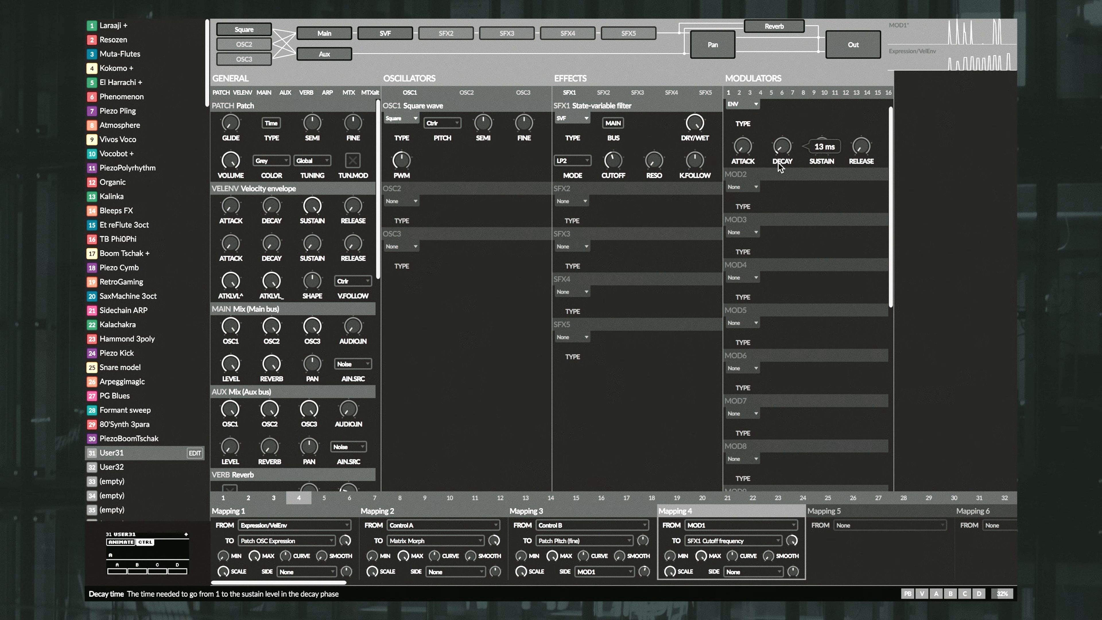
mouse_move(494, 158)
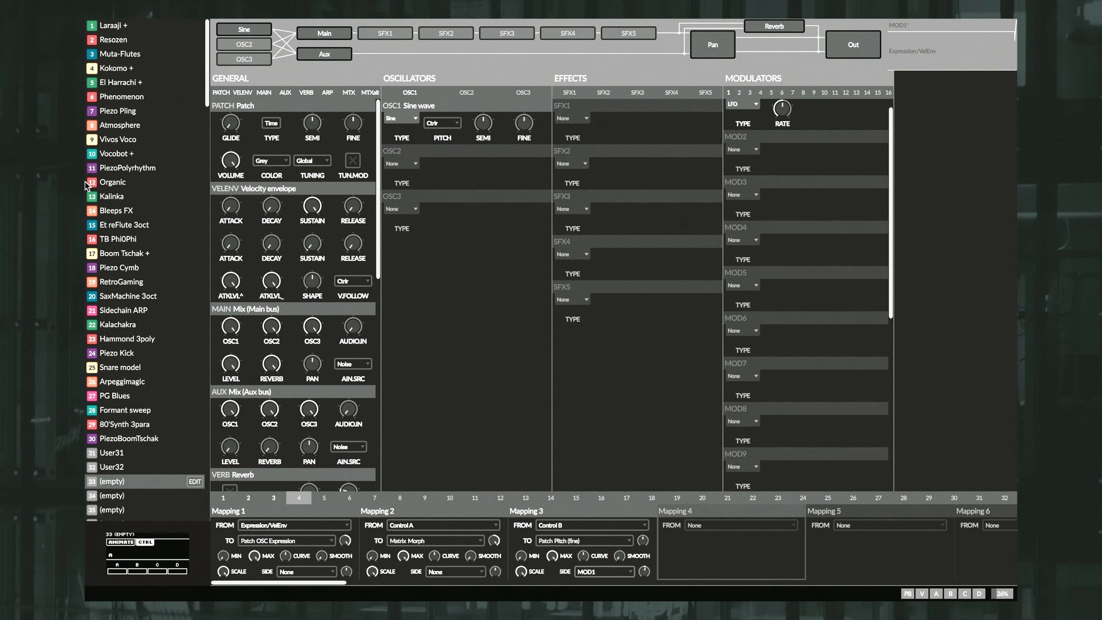
Replace OSC1's sine wave with a Bow exciter.
click(401, 118)
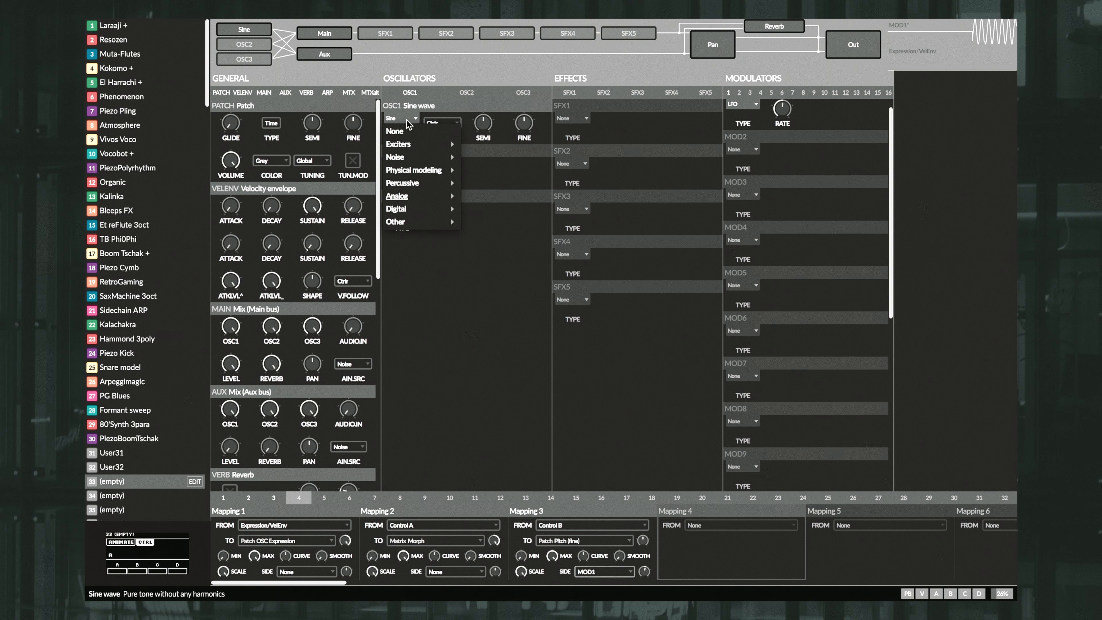
mouse_move(398, 144)
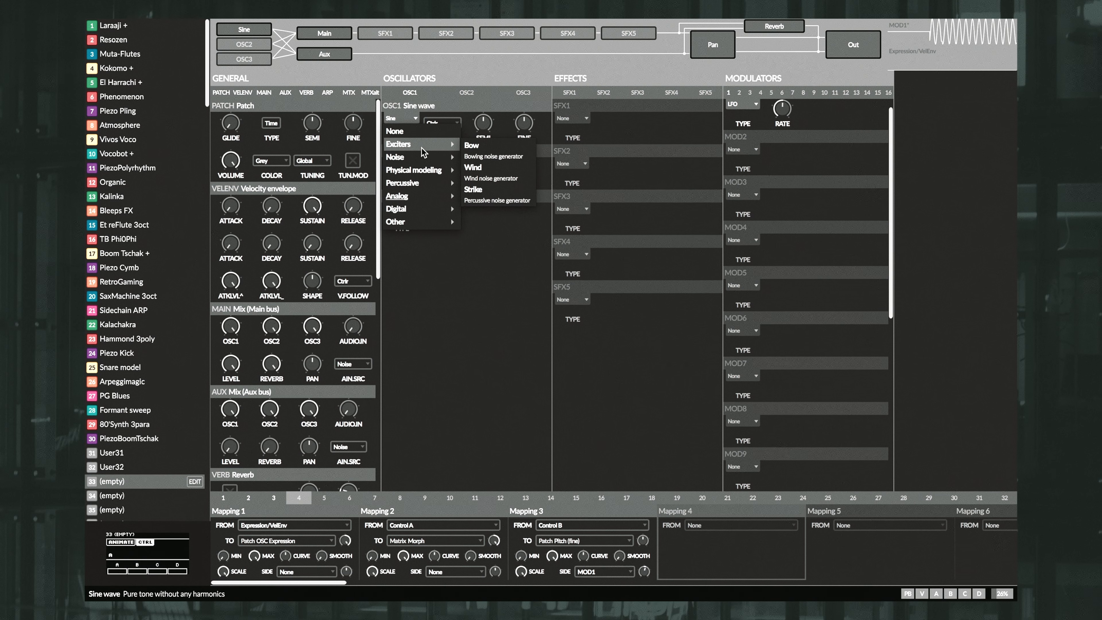
mouse_move(494, 148)
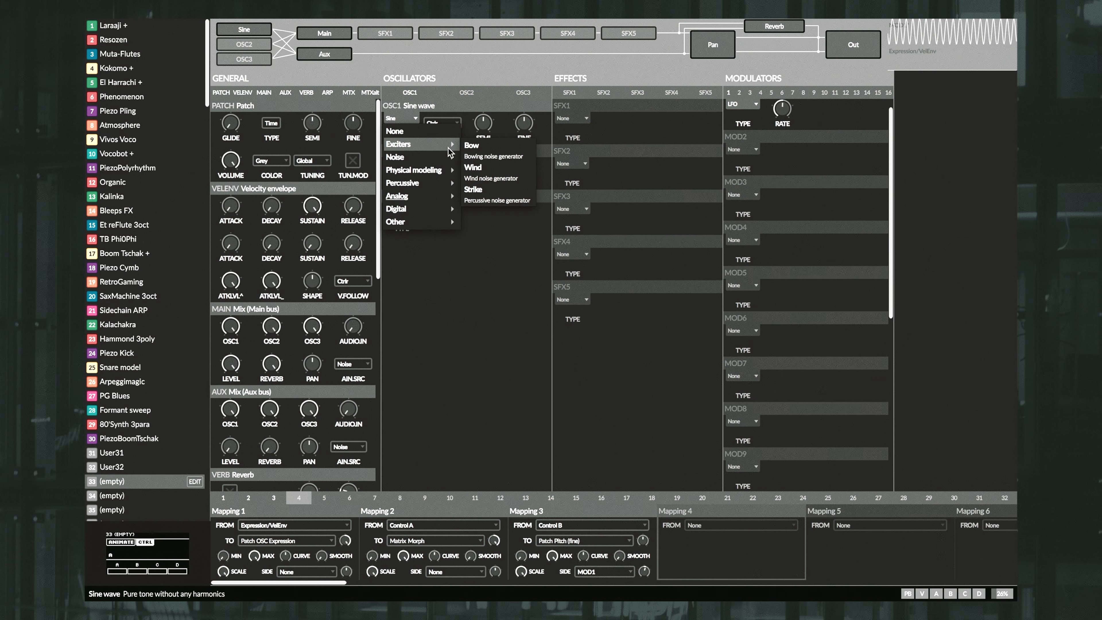
mouse_move(472, 146)
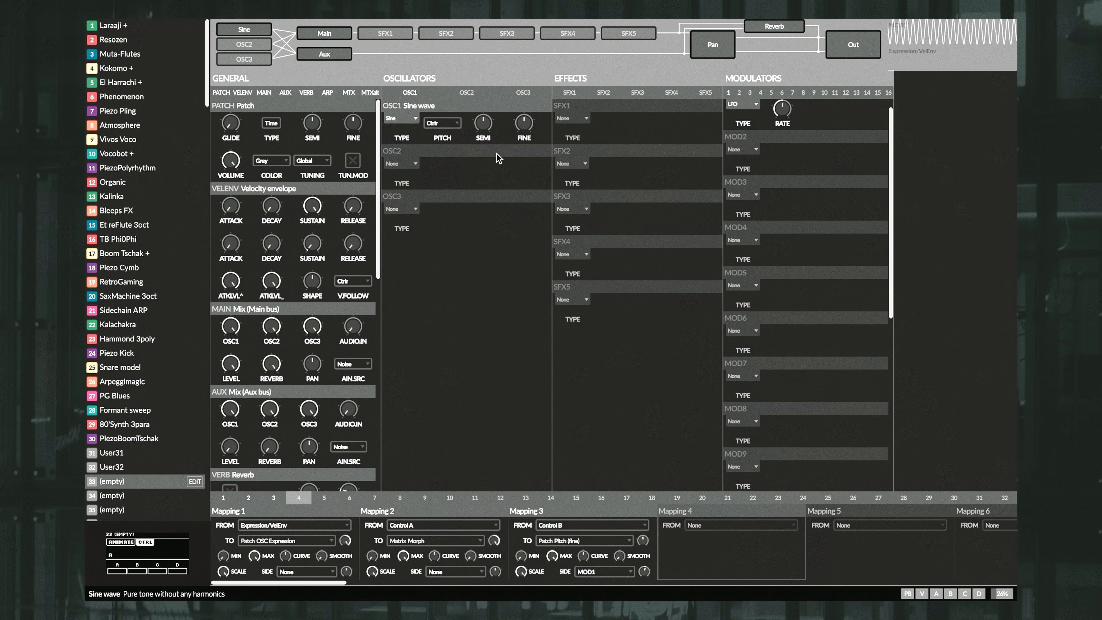
click(402, 119)
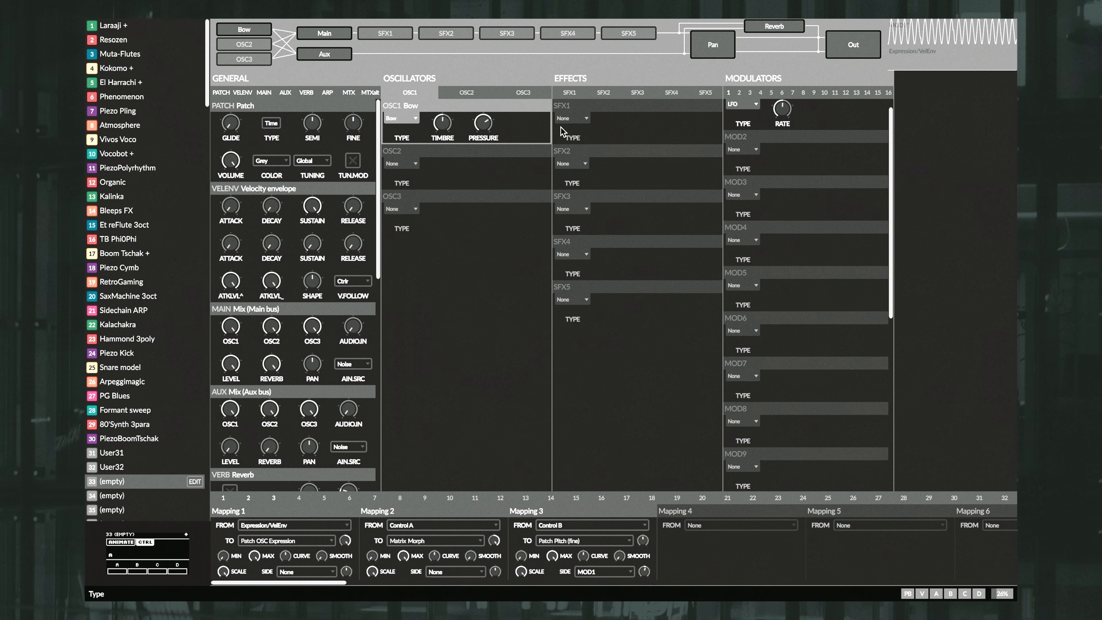
click(569, 117)
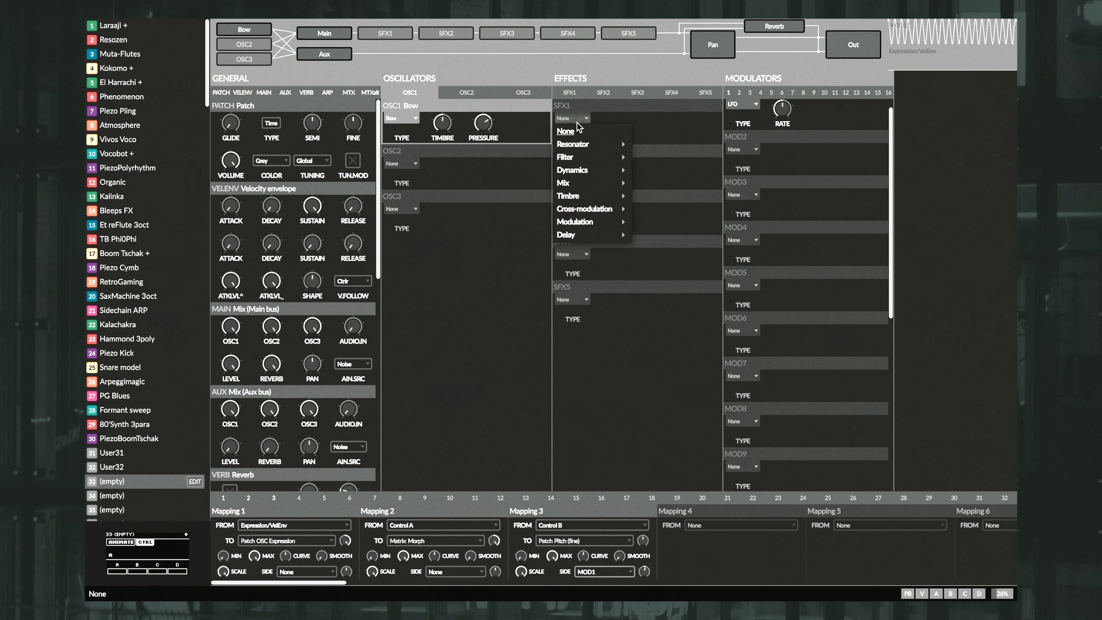
mouse_move(573, 144)
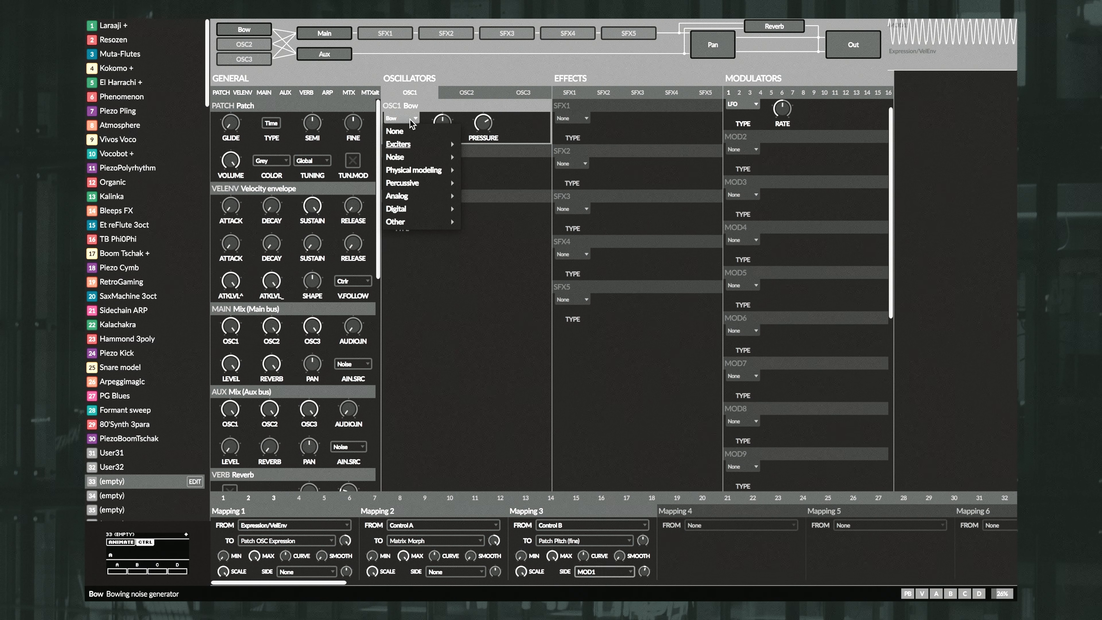
mouse_move(398, 144)
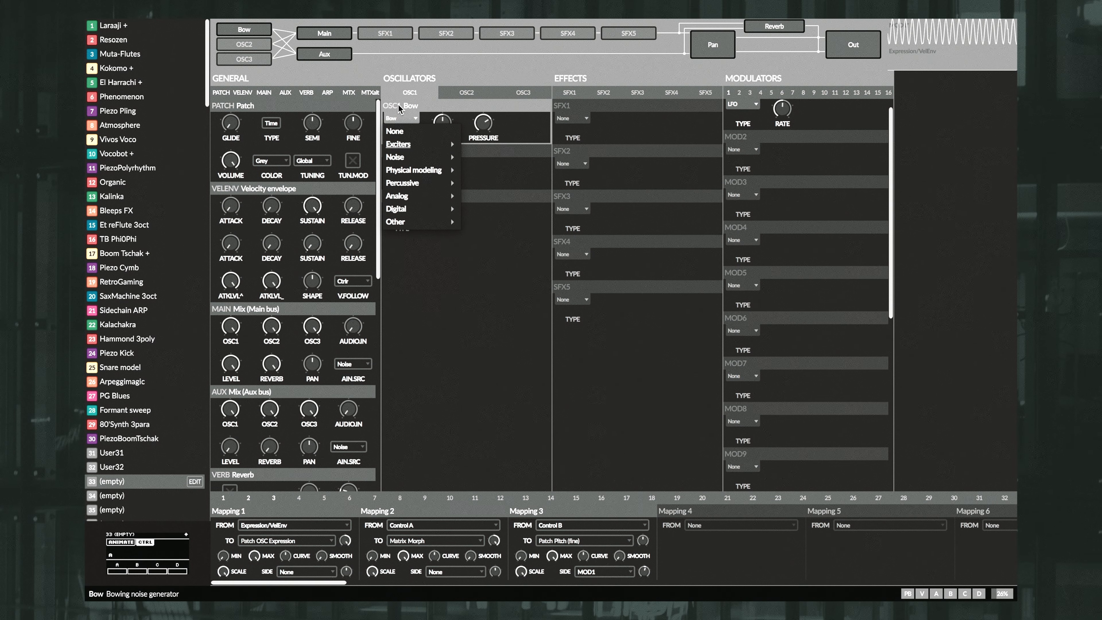
Browse the SFX1 effect types toward a modal resonator.
click(572, 117)
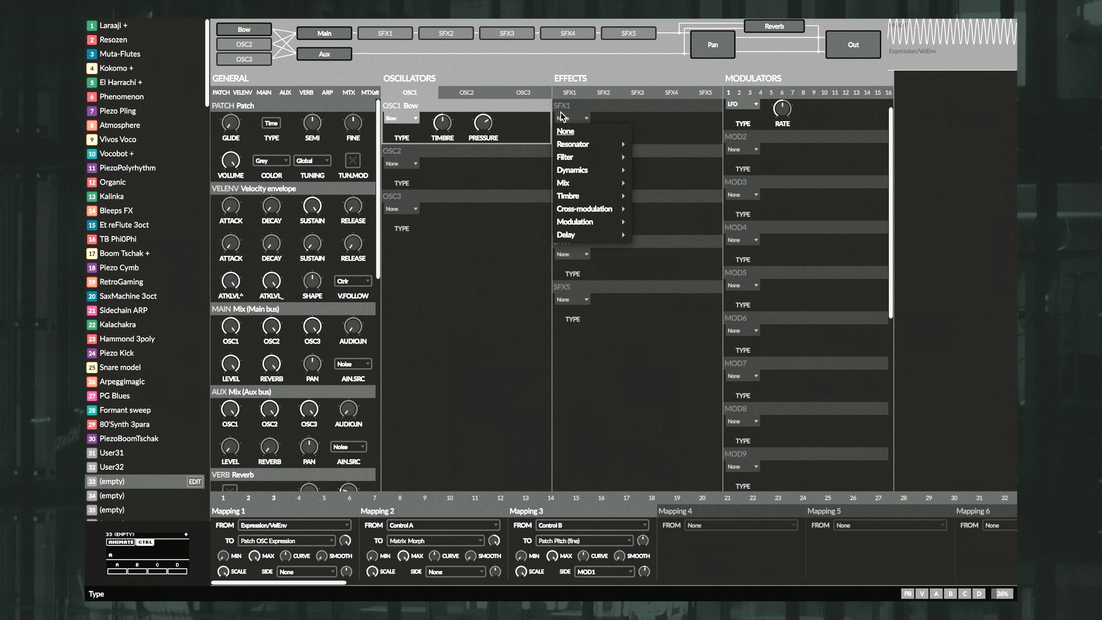
mouse_move(575, 221)
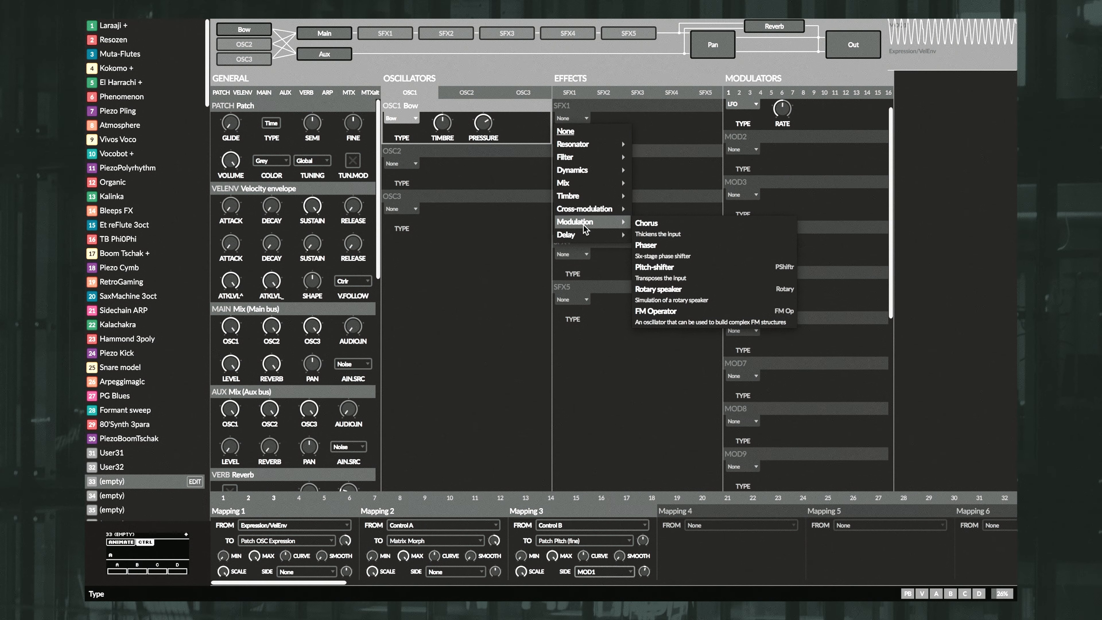
mouse_move(577, 183)
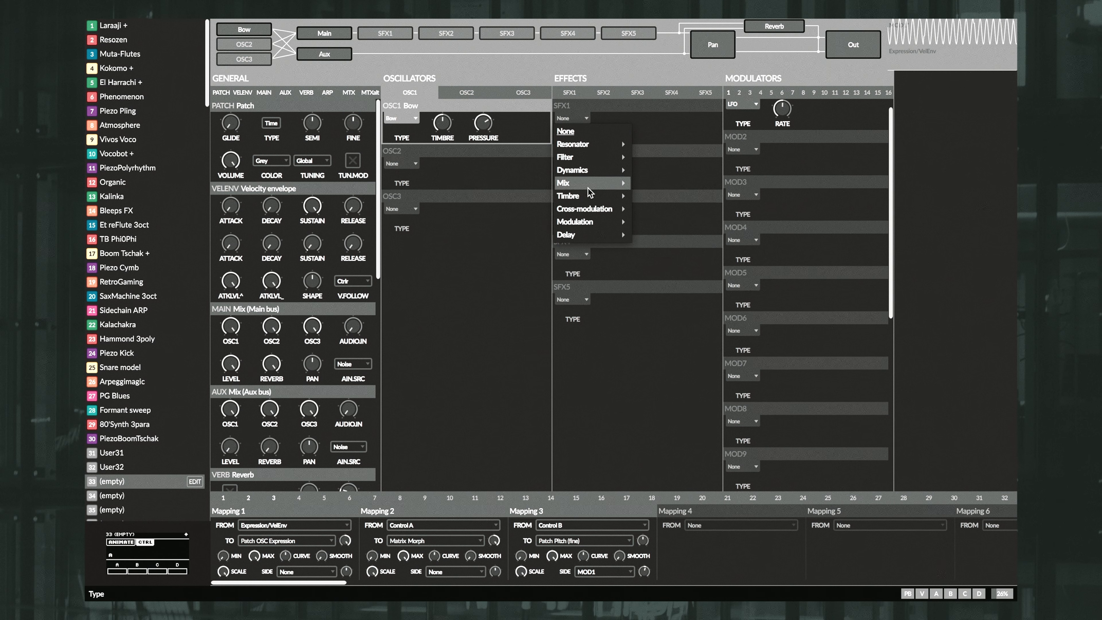
mouse_move(573, 144)
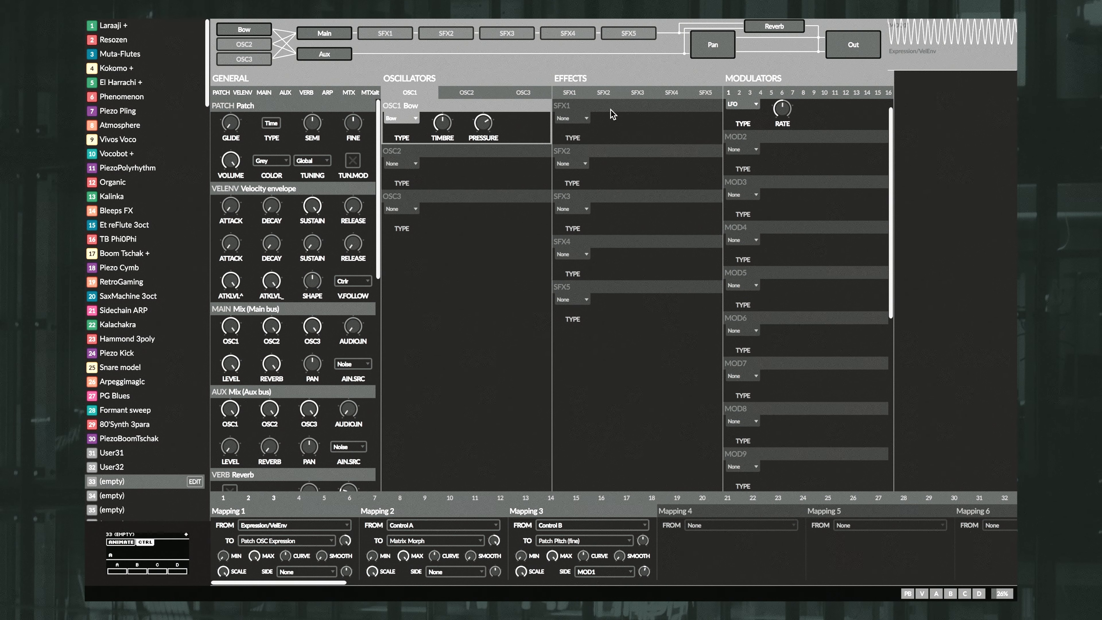
mouse_move(696, 150)
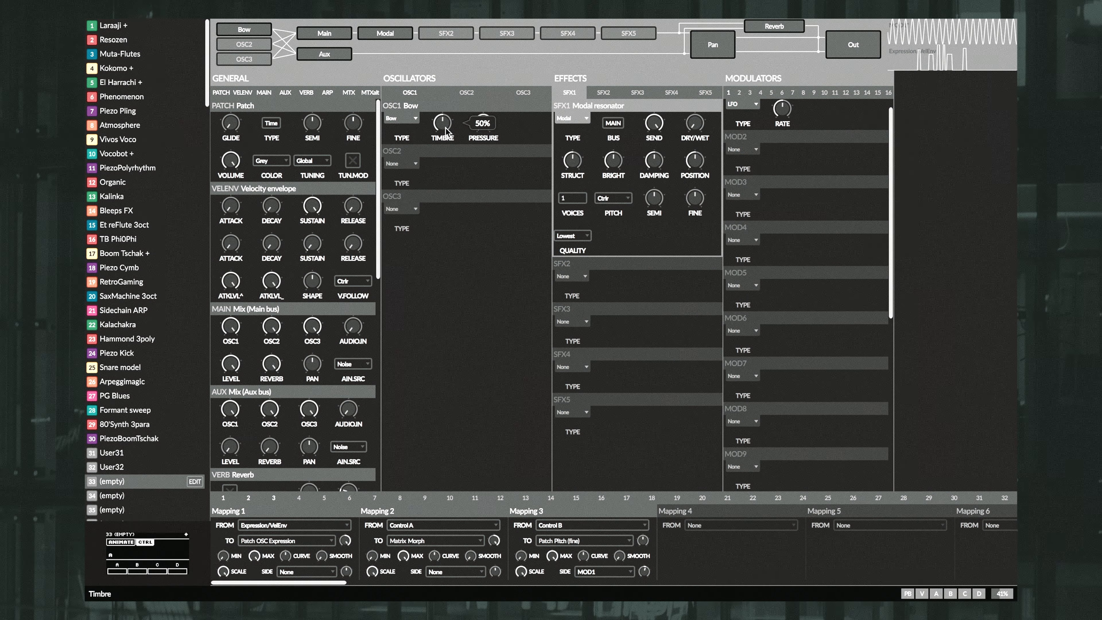
Retune the bow's timbre and the modal resonator's damping and harmonic structure.
drag(441, 123, 444, 109)
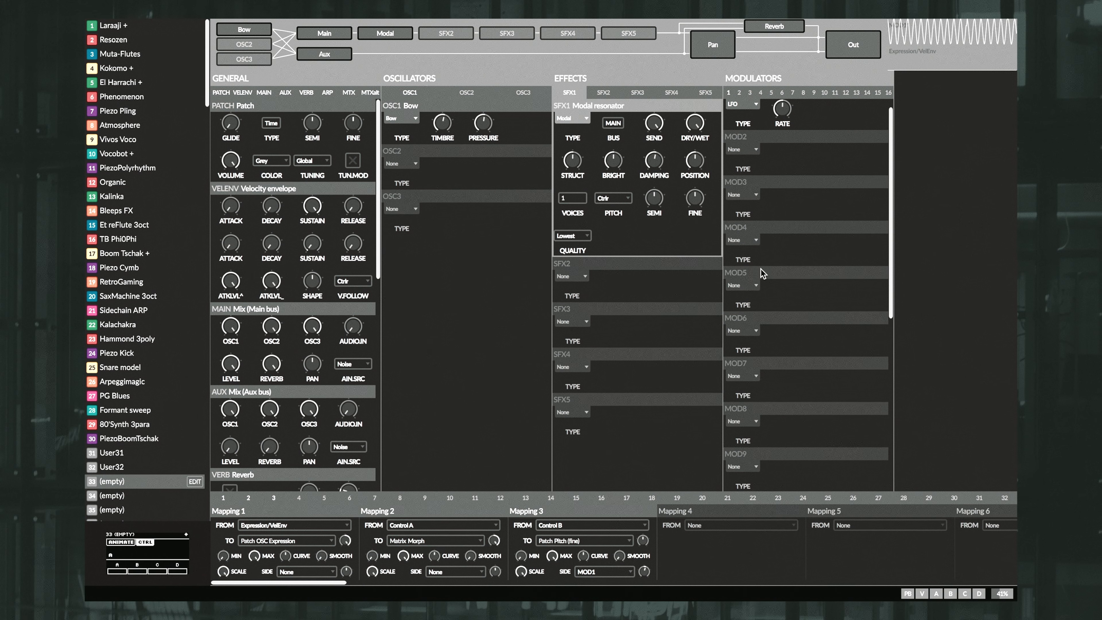
mouse_move(654, 162)
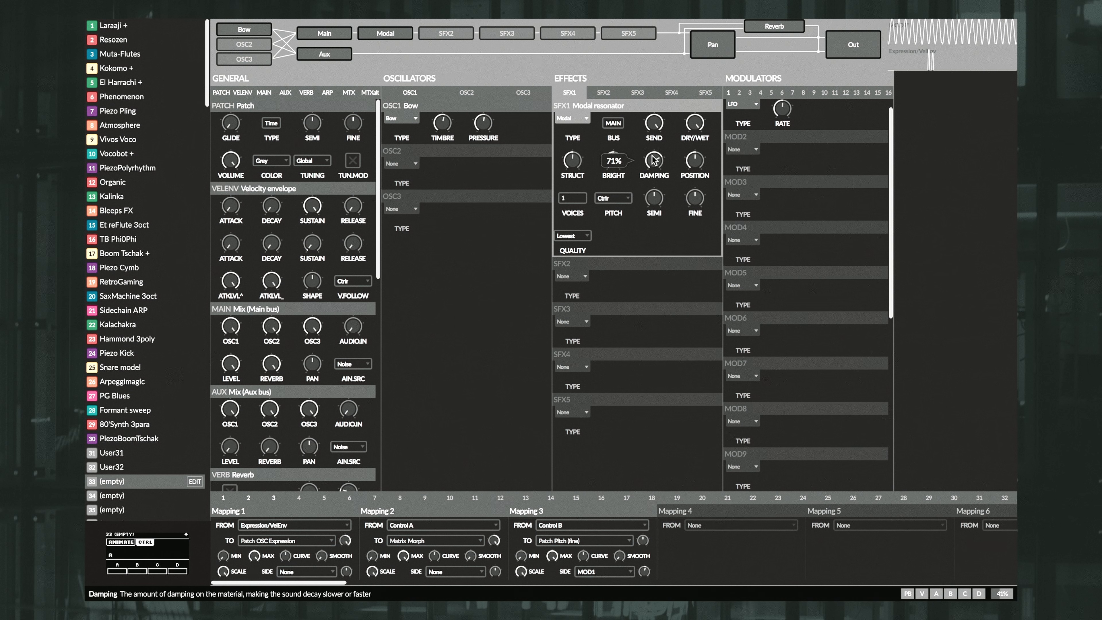
drag(653, 160, 654, 183)
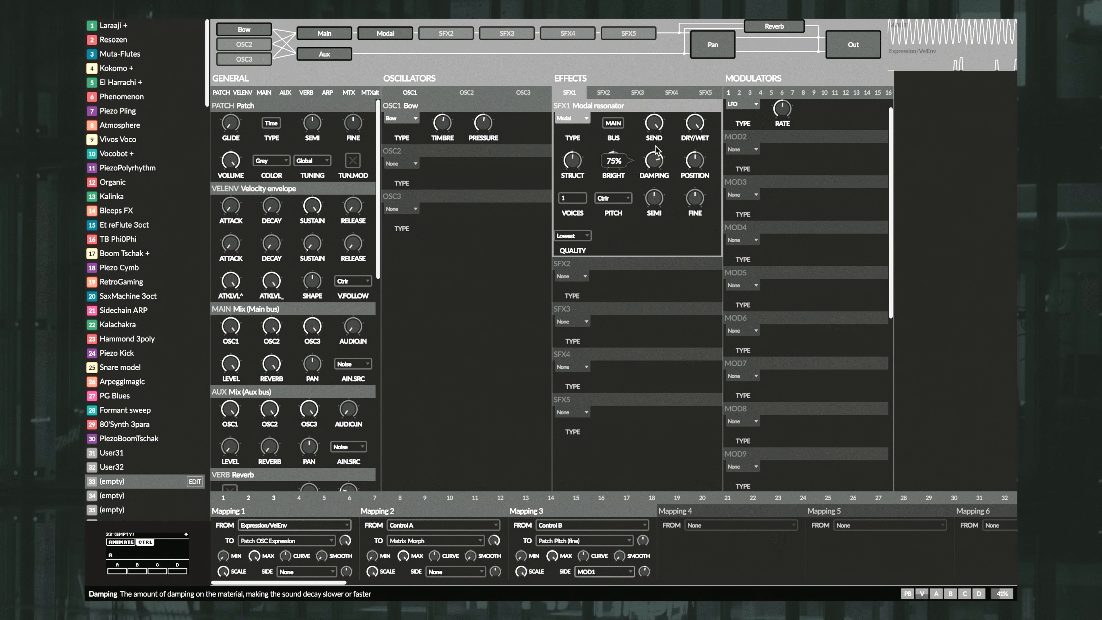
drag(613, 160, 614, 175)
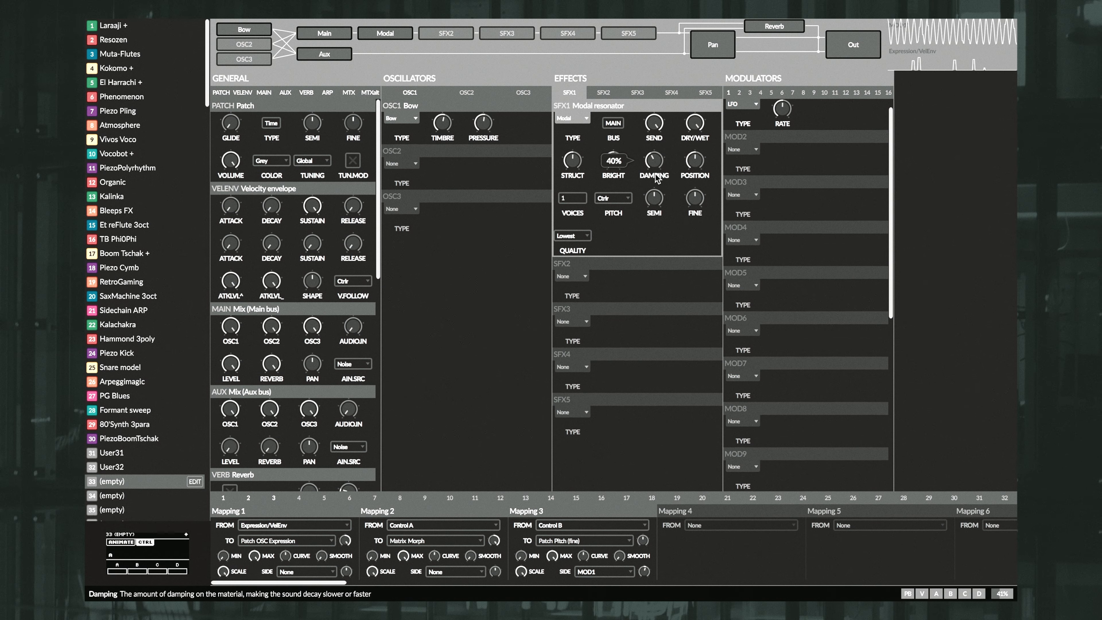
mouse_move(655, 191)
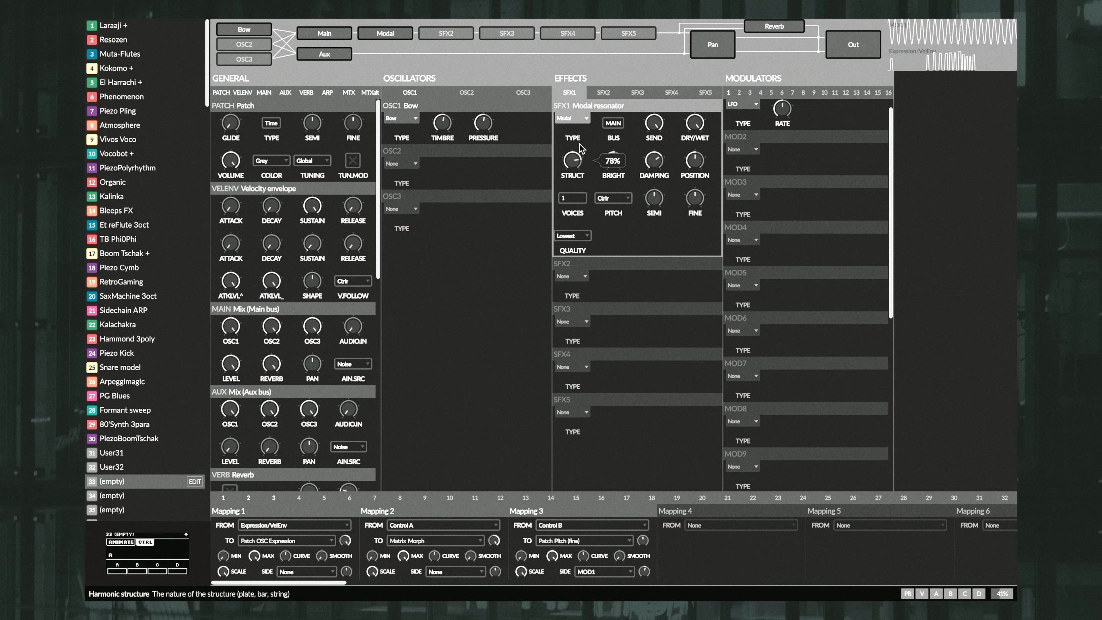
drag(571, 160, 572, 182)
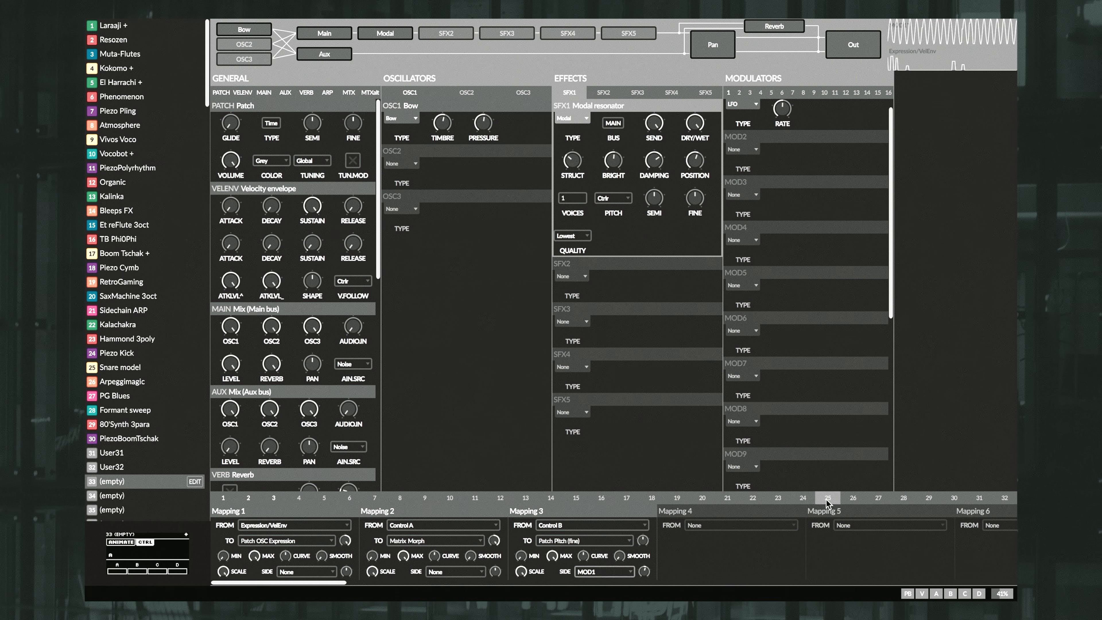
Set Expression/VelEnv as the source of Mapping 4.
click(699, 498)
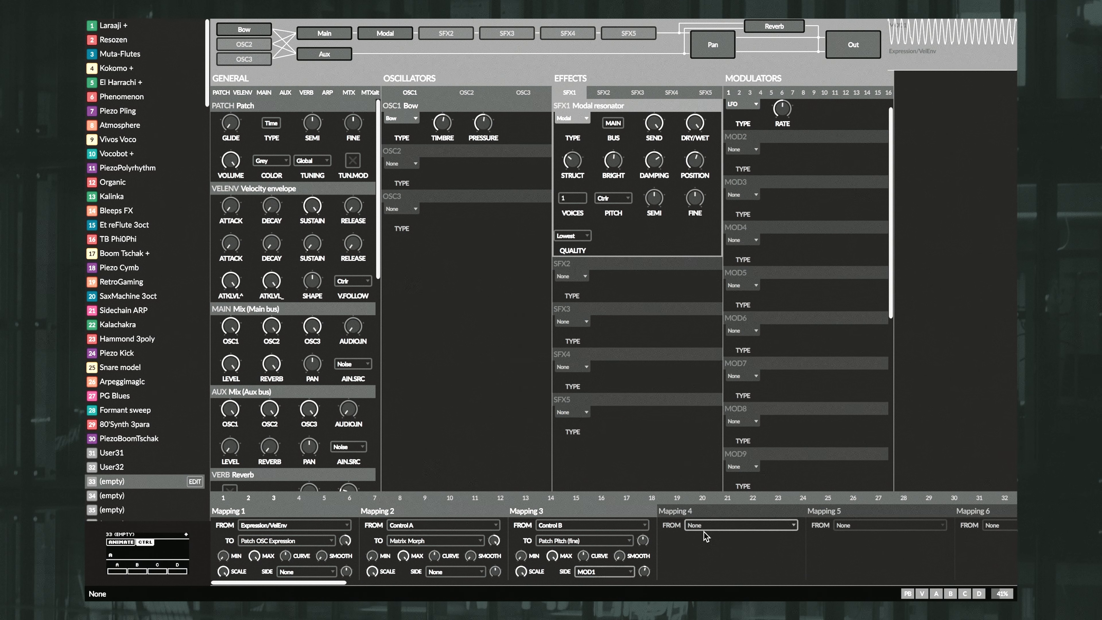
click(739, 525)
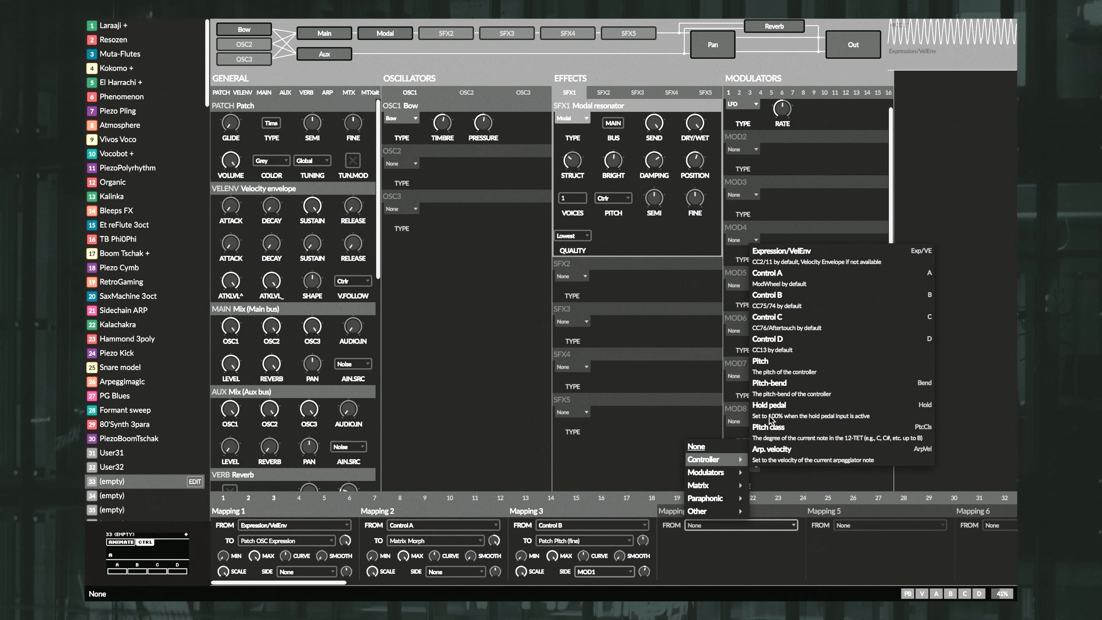
click(780, 251)
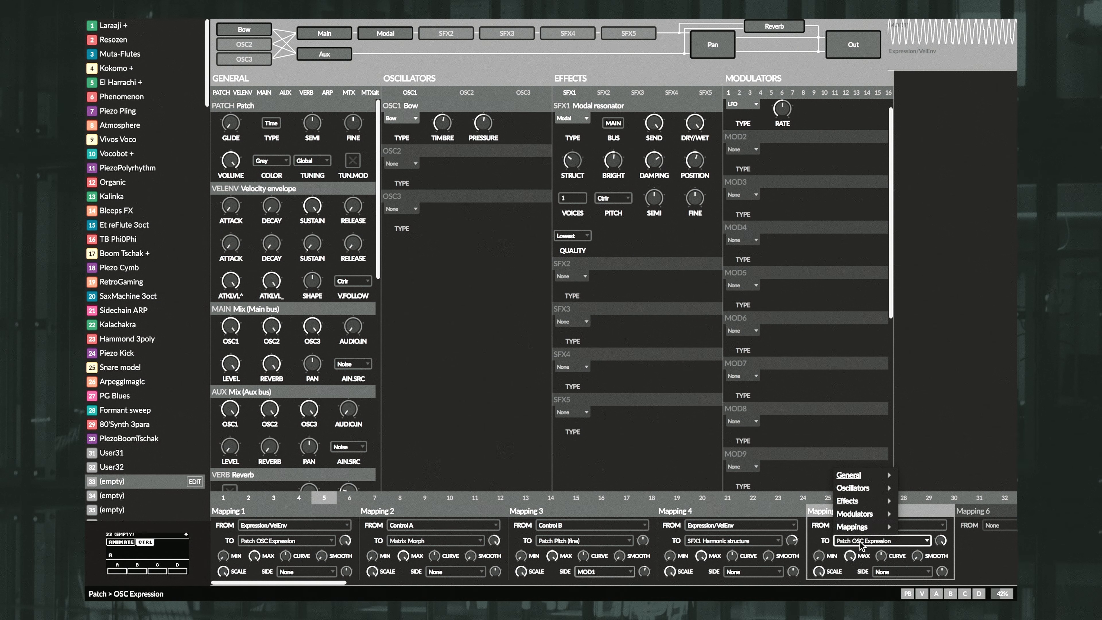
mouse_move(855, 514)
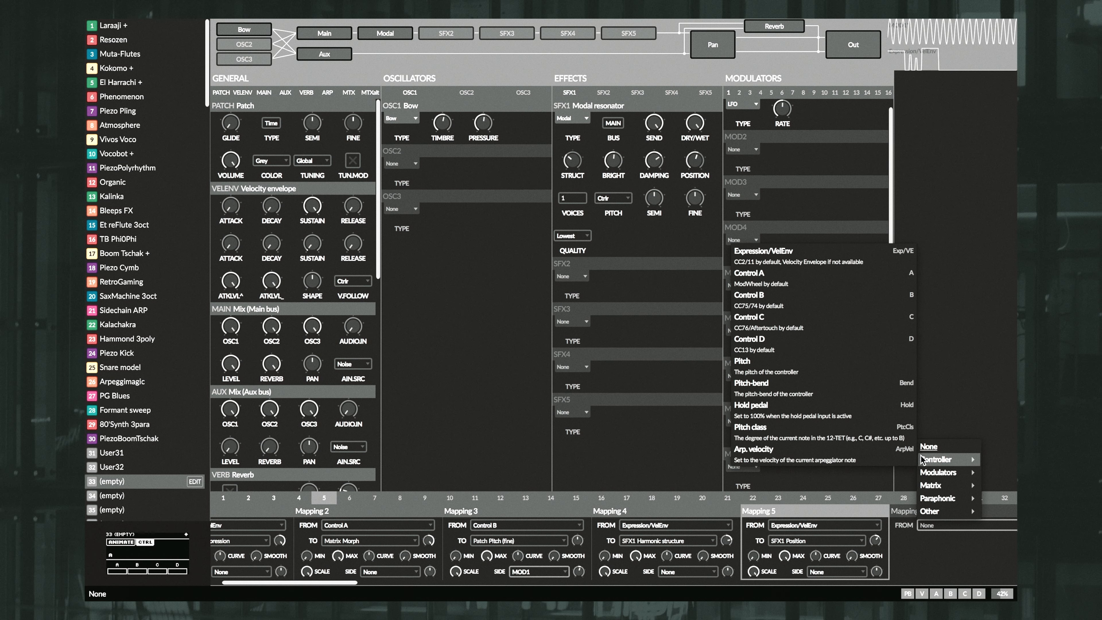
mouse_move(778, 382)
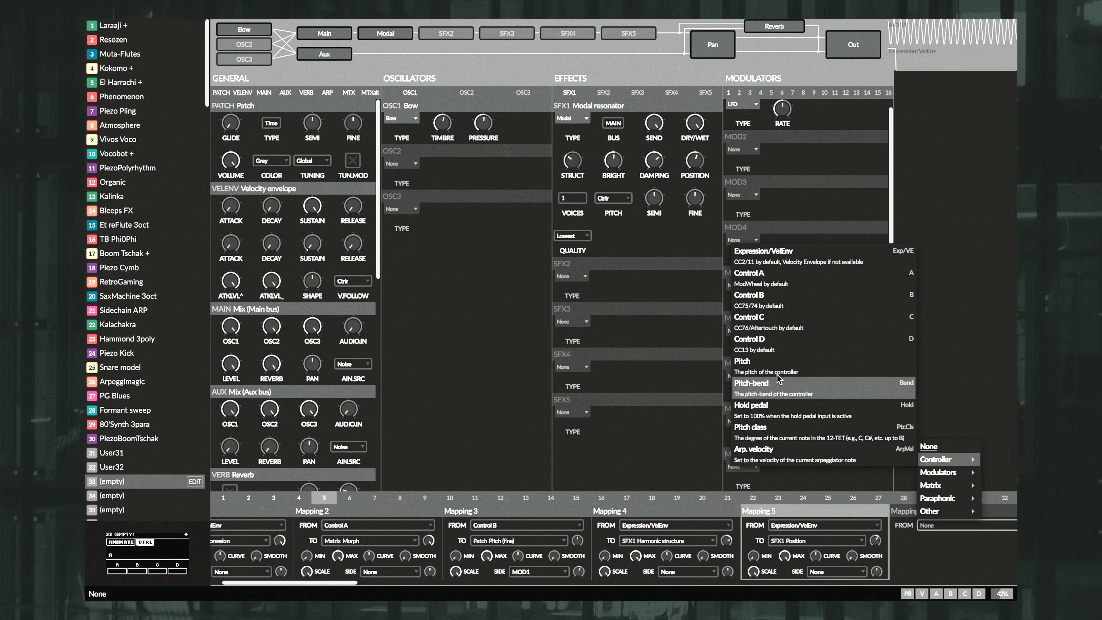
mouse_move(774, 278)
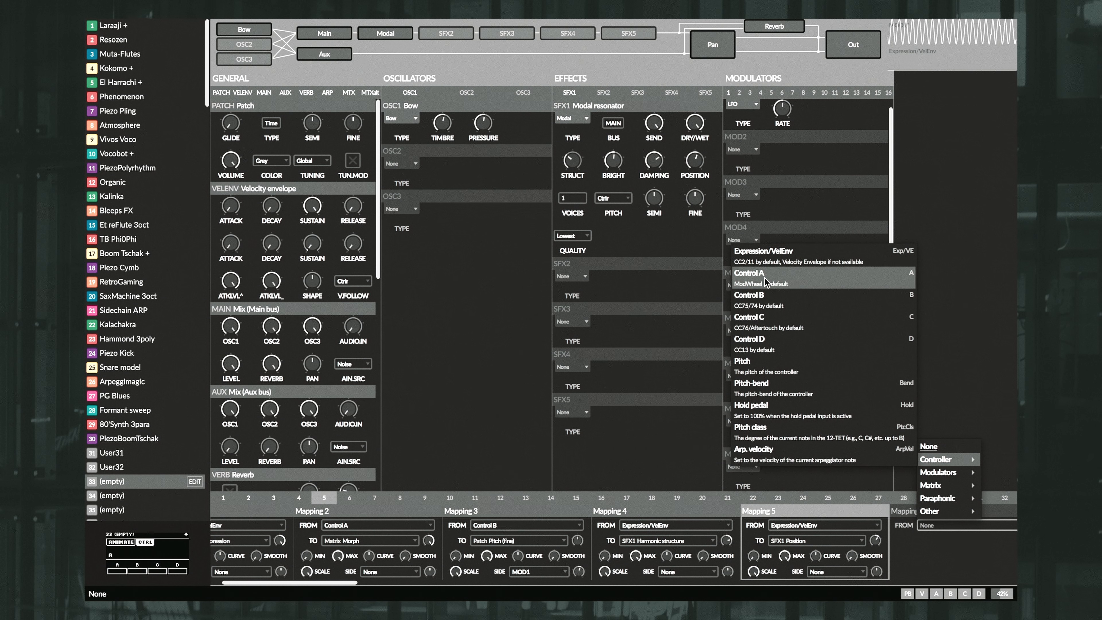
Redirect Mapping 6 to the SFX1 Harmonic structure parameter.
click(749, 272)
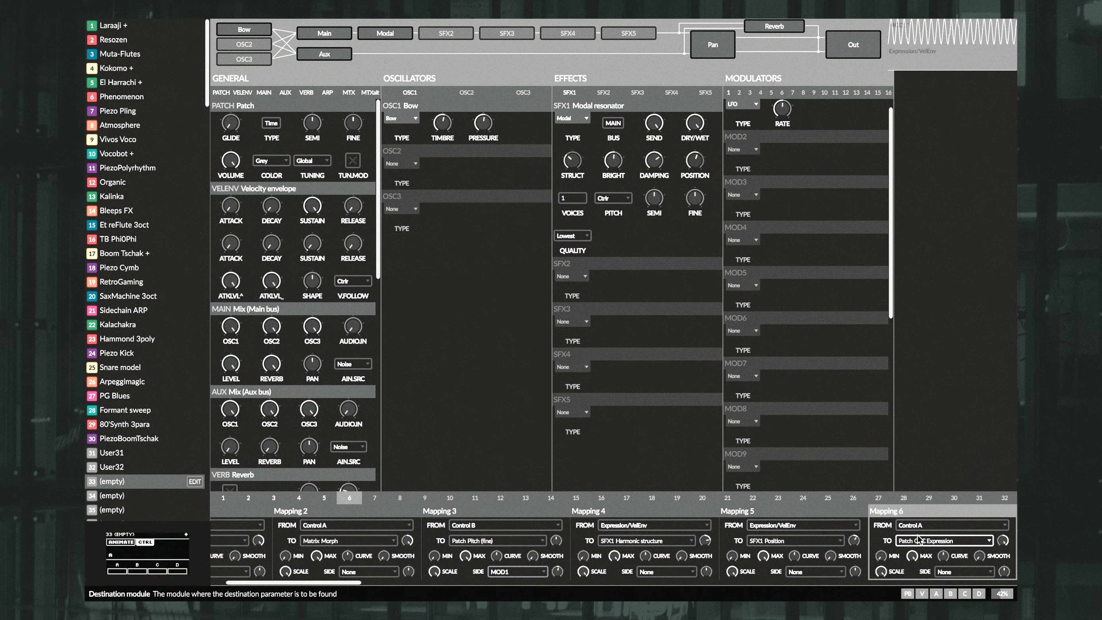
click(944, 540)
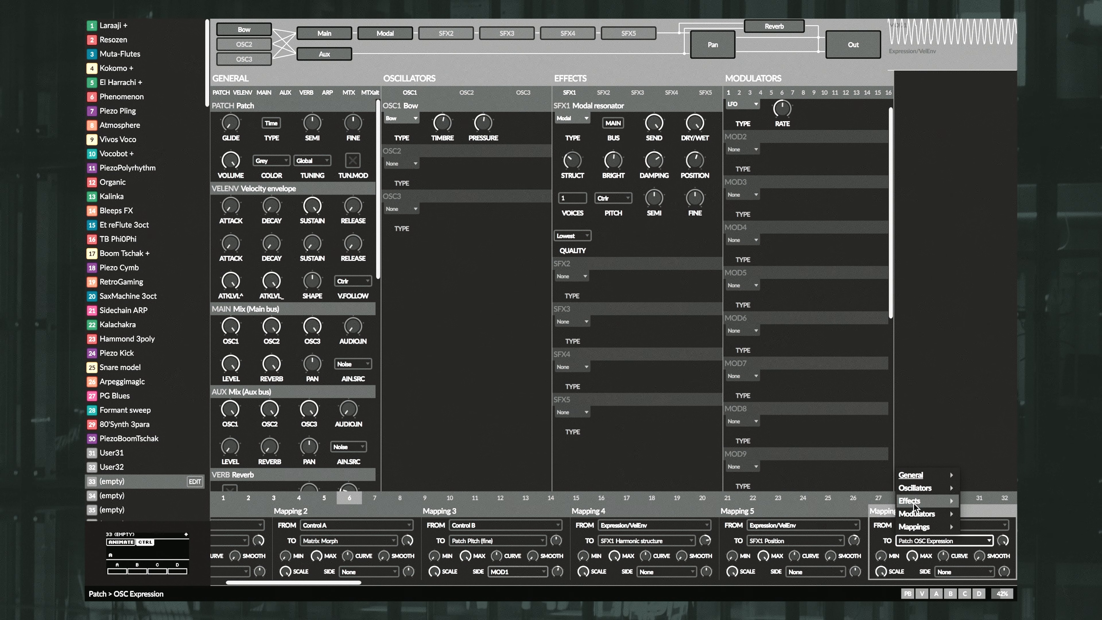
mouse_move(916, 514)
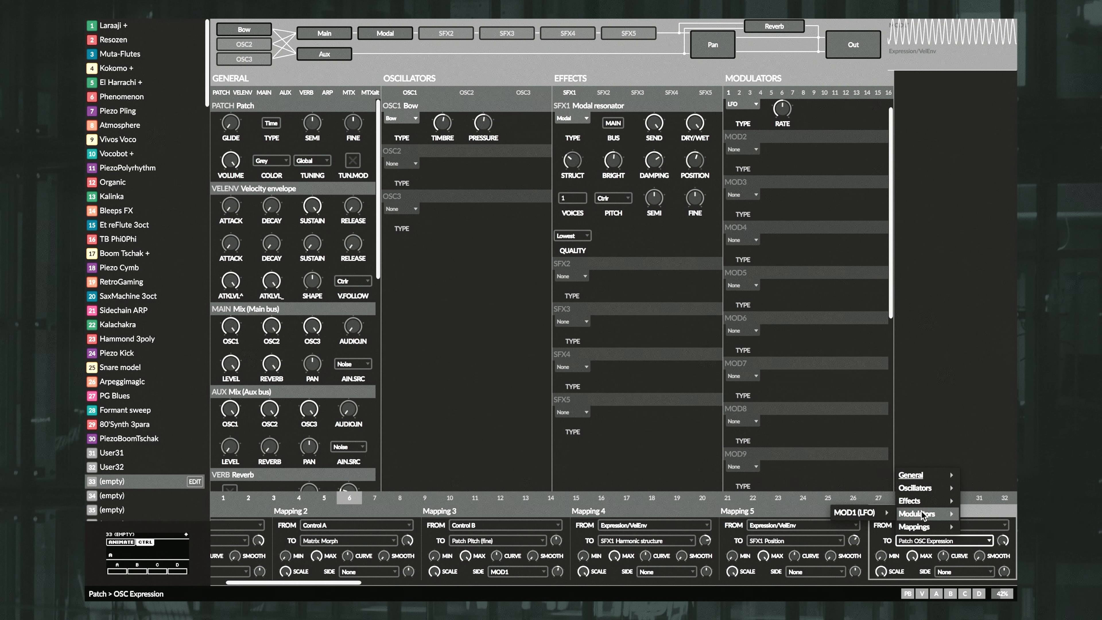
click(911, 501)
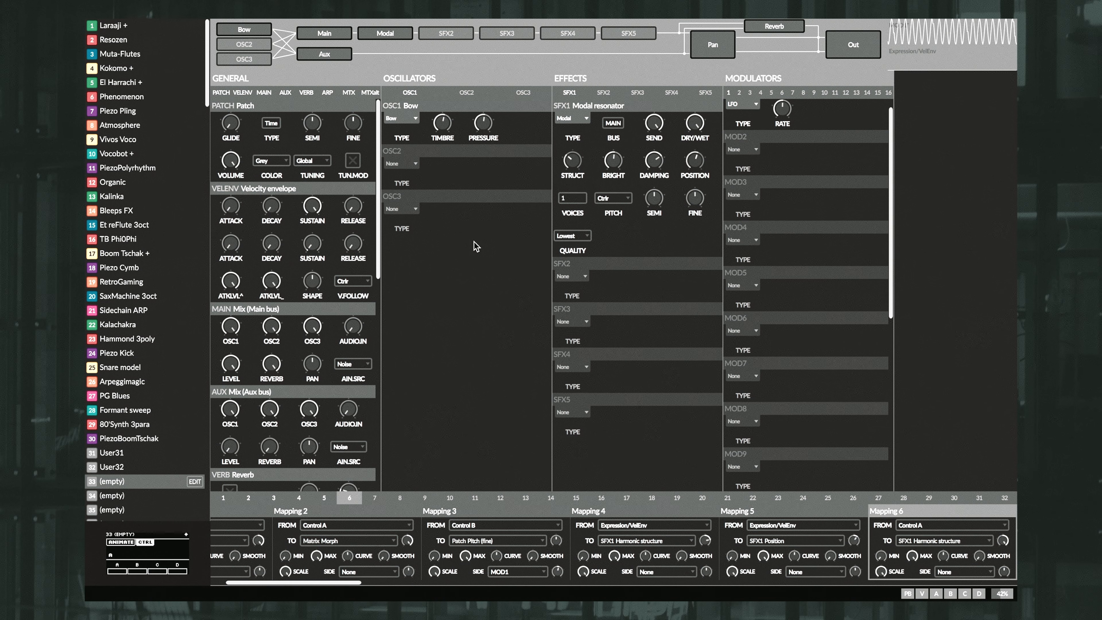
Switch via Mission Control to the desktop running Ableton Live's arrangement.
key(f3)
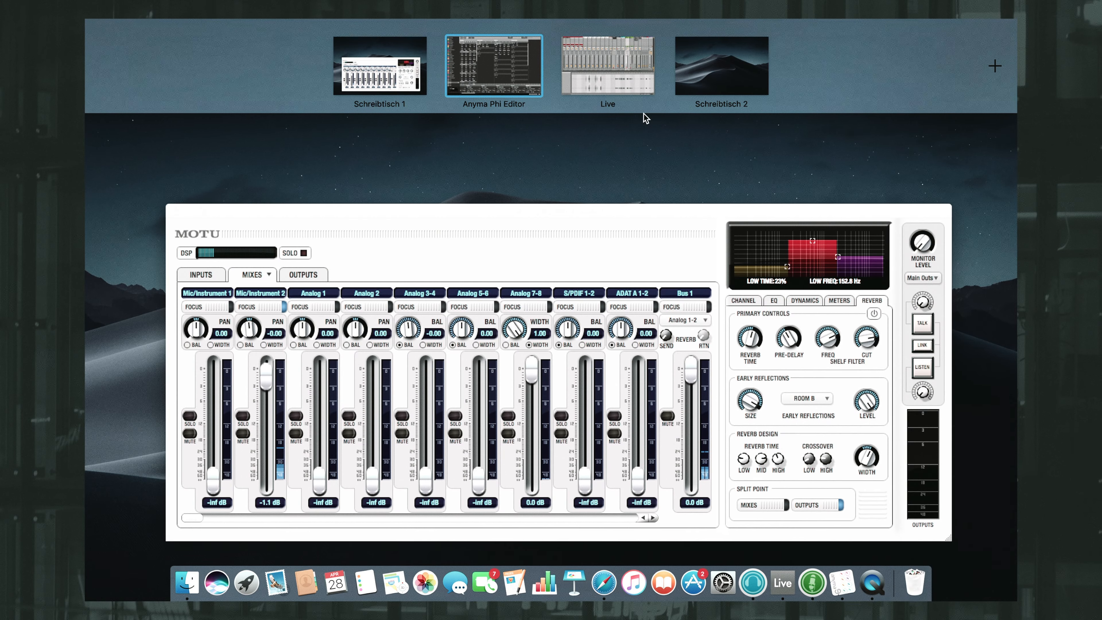
click(608, 66)
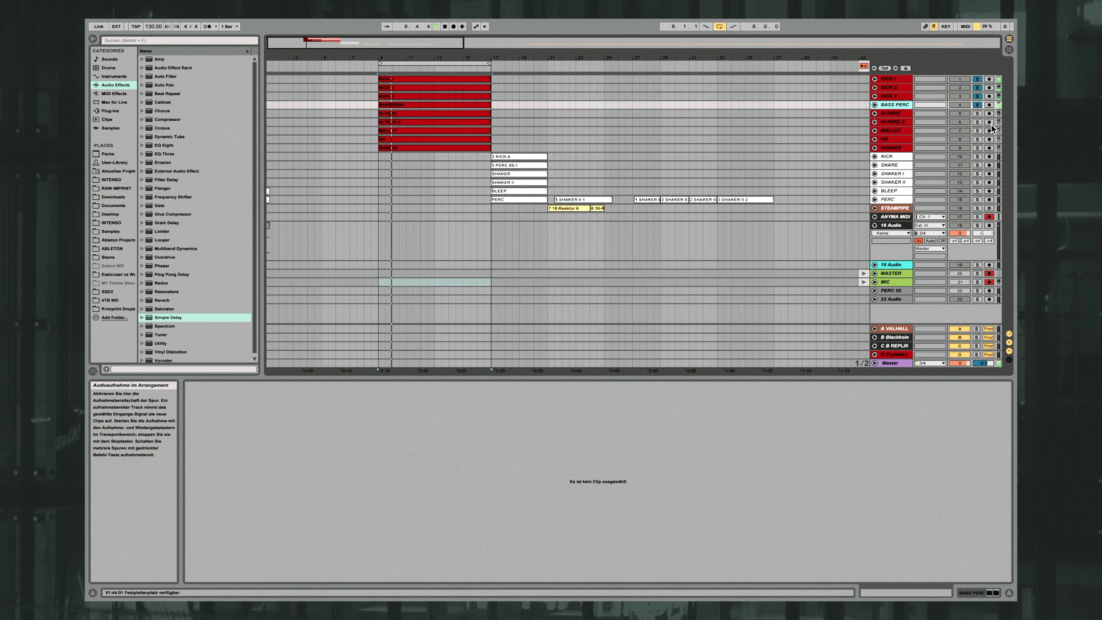
Solo one drum track and bring up the session mixer with all channel strips.
click(977, 113)
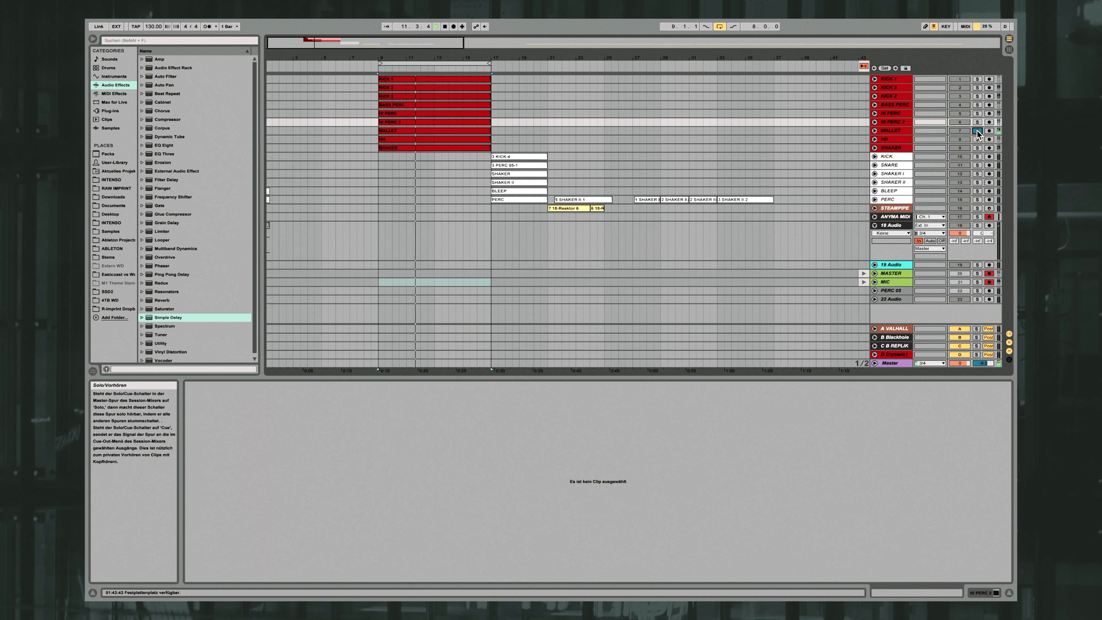
click(893, 130)
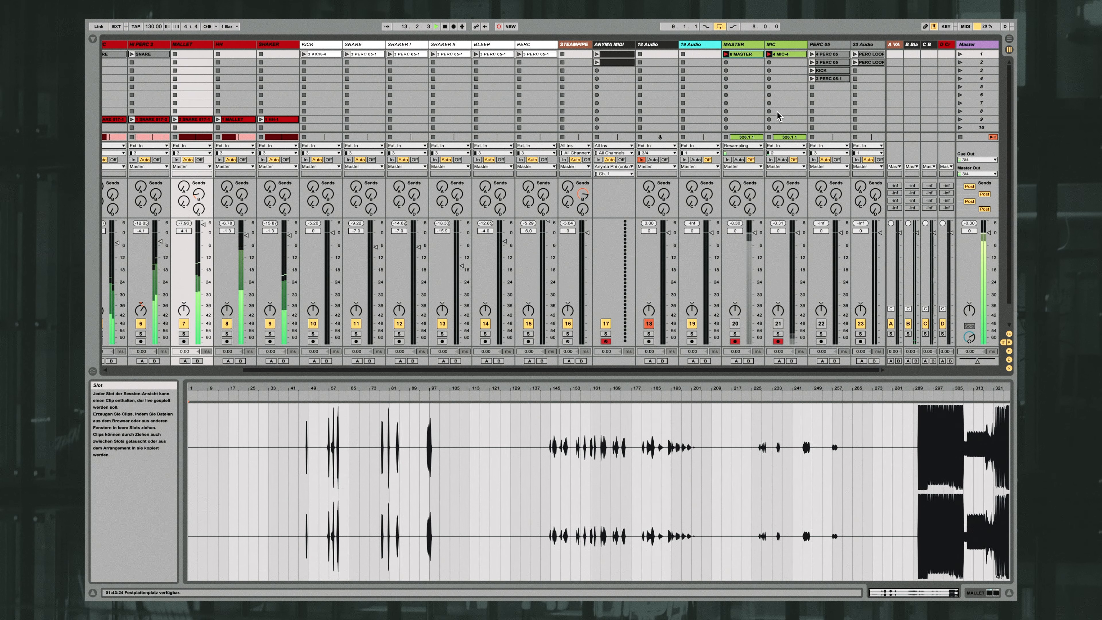
Select the MIC track clip and return to the Arrangement View.
click(788, 54)
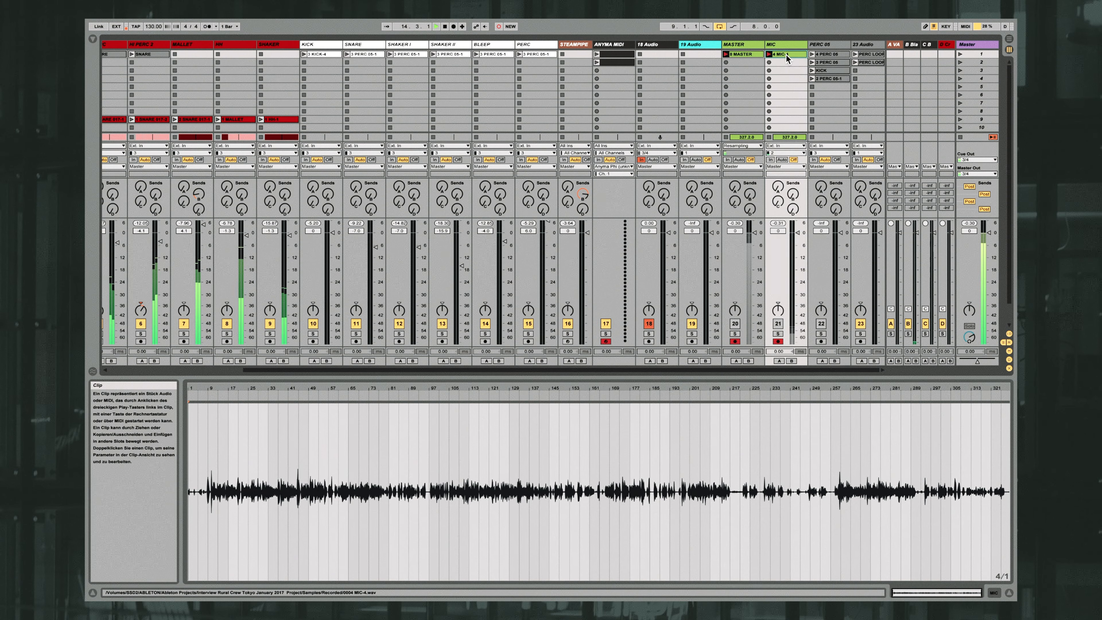
key(tab)
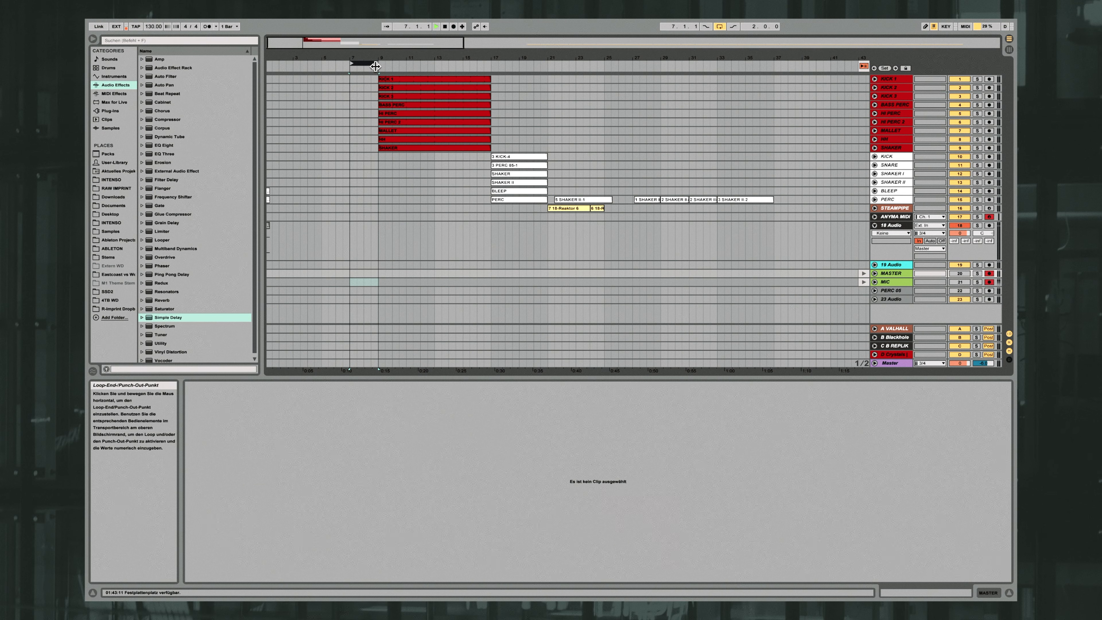
Move the loop to bars 17–21 and solo the SHAKER I track.
click(492, 58)
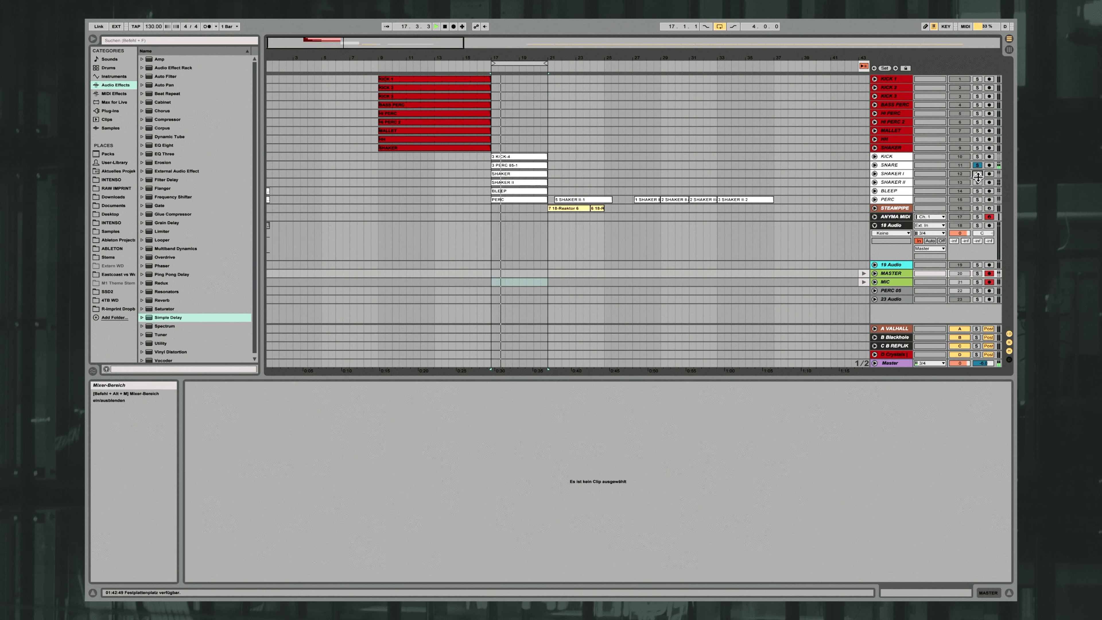
click(977, 174)
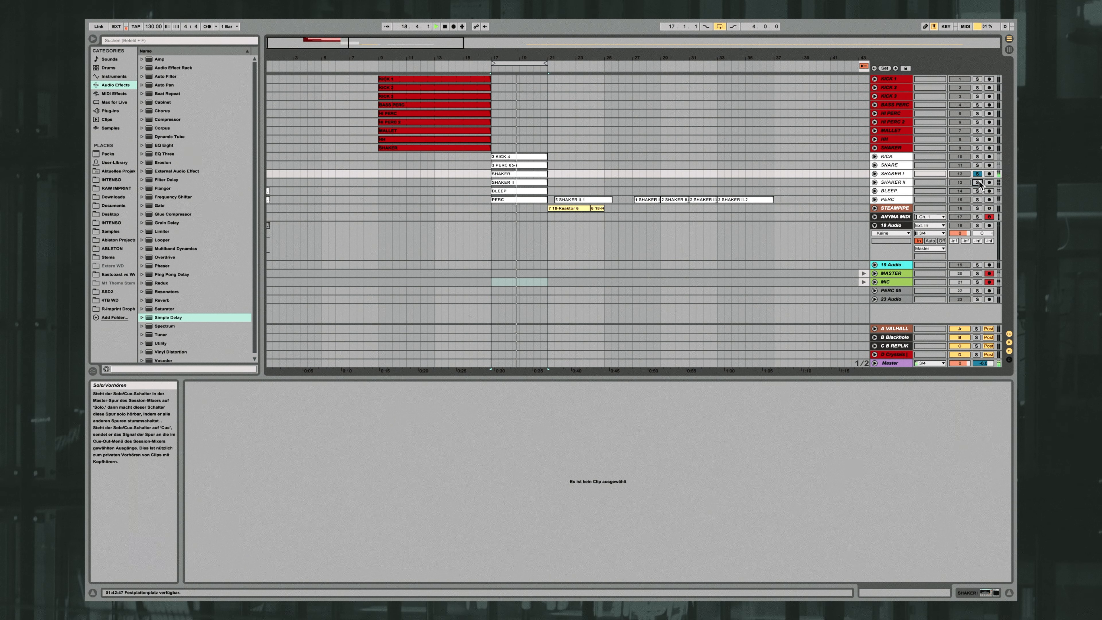
click(977, 173)
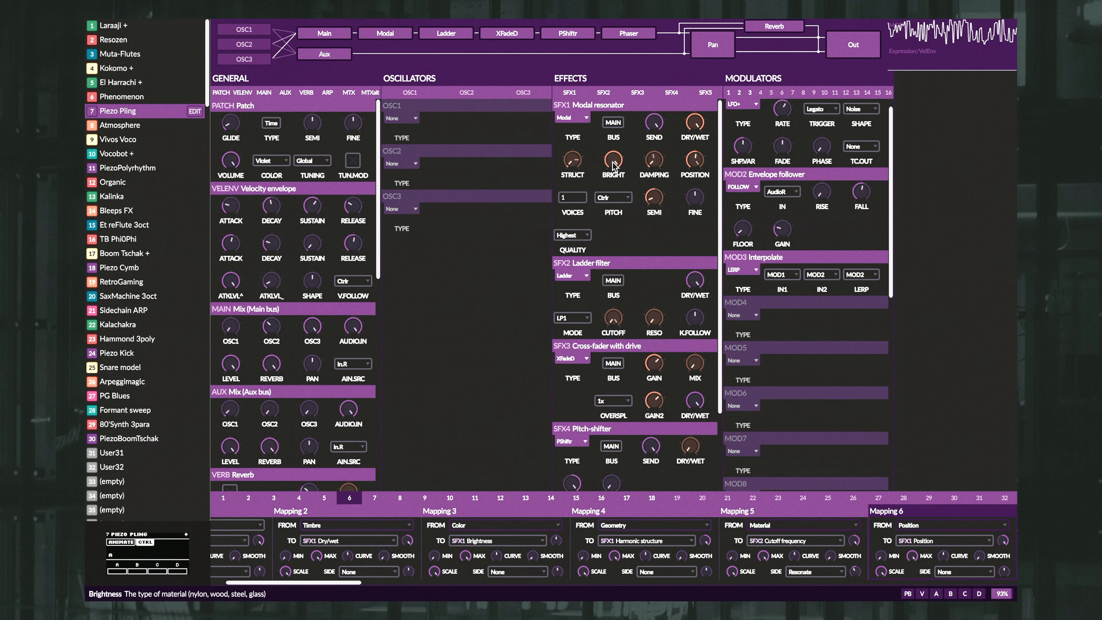
mouse_move(573, 160)
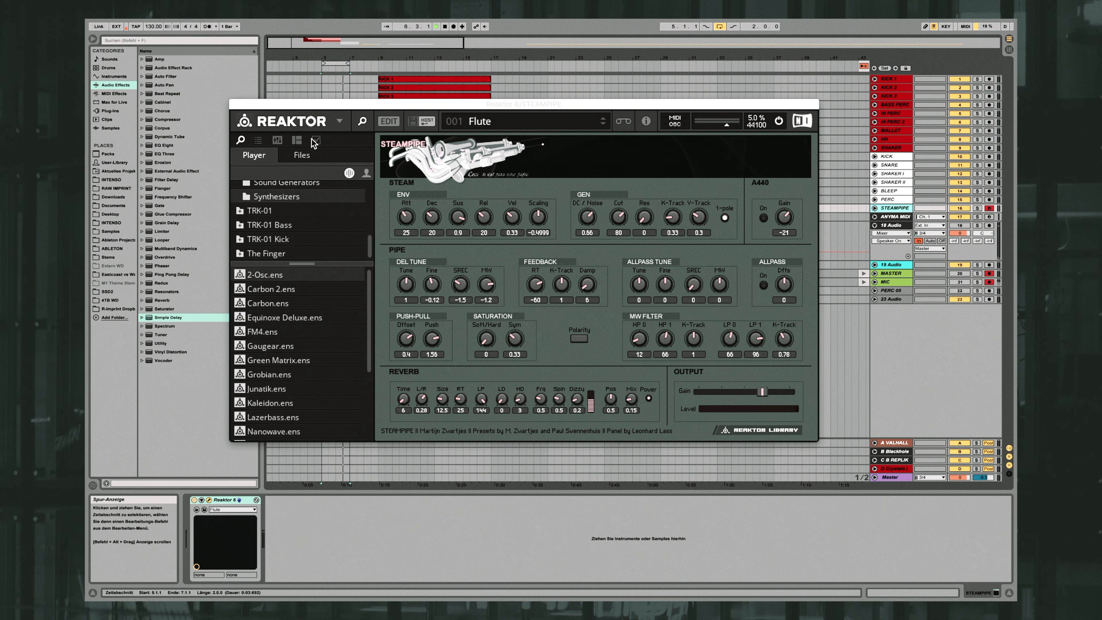
mouse_move(441, 239)
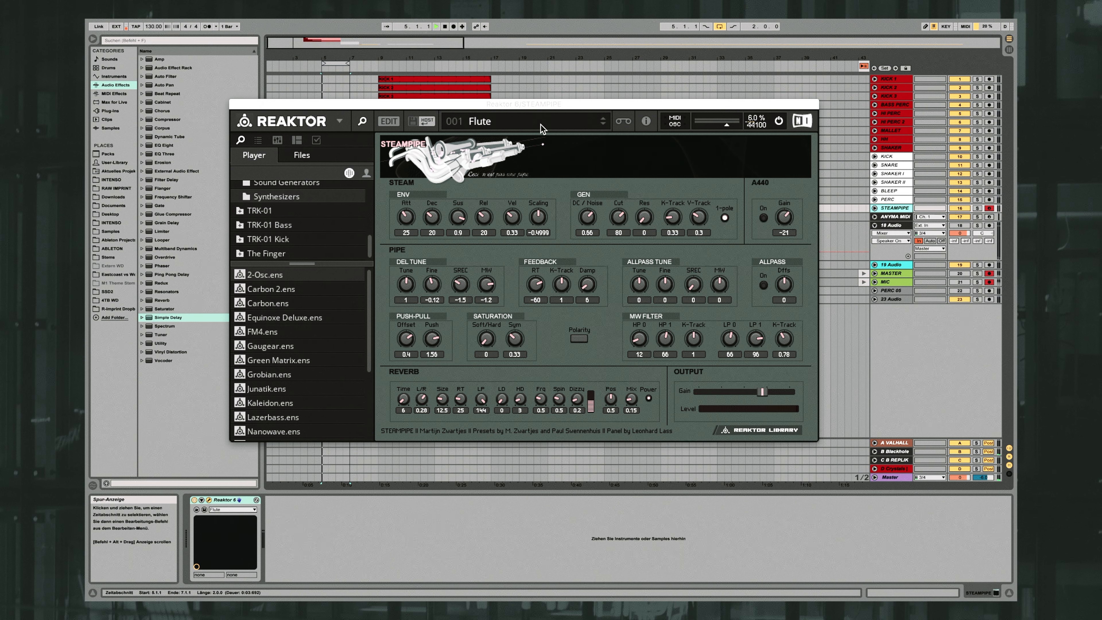
Load the '3 - The Pipe' snapshot on Steampipe and reopen the snapshot list.
click(526, 121)
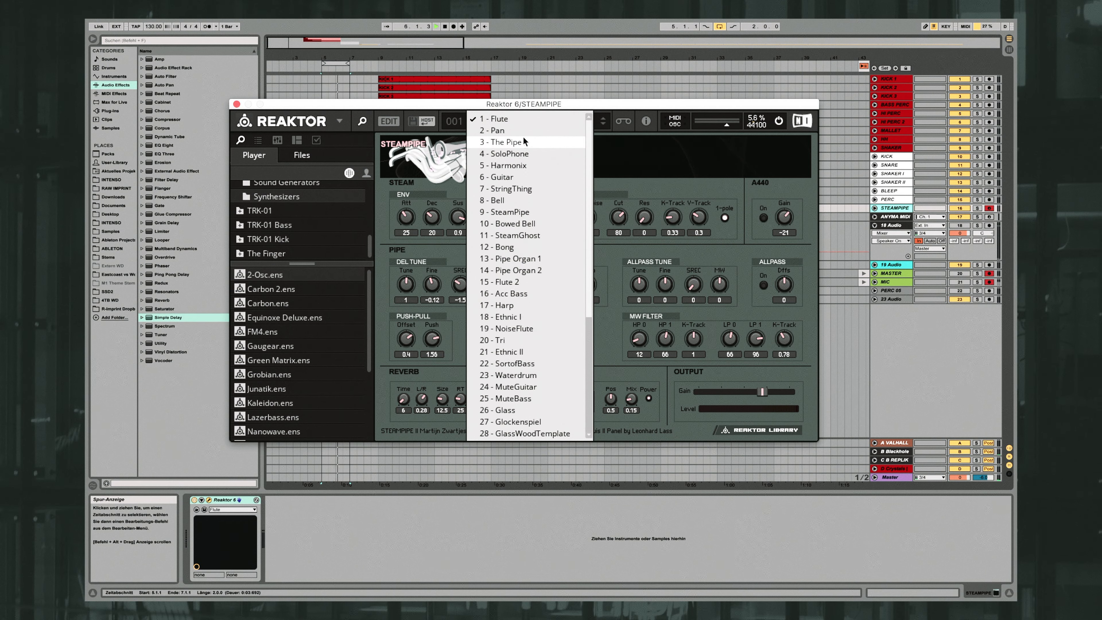
click(503, 142)
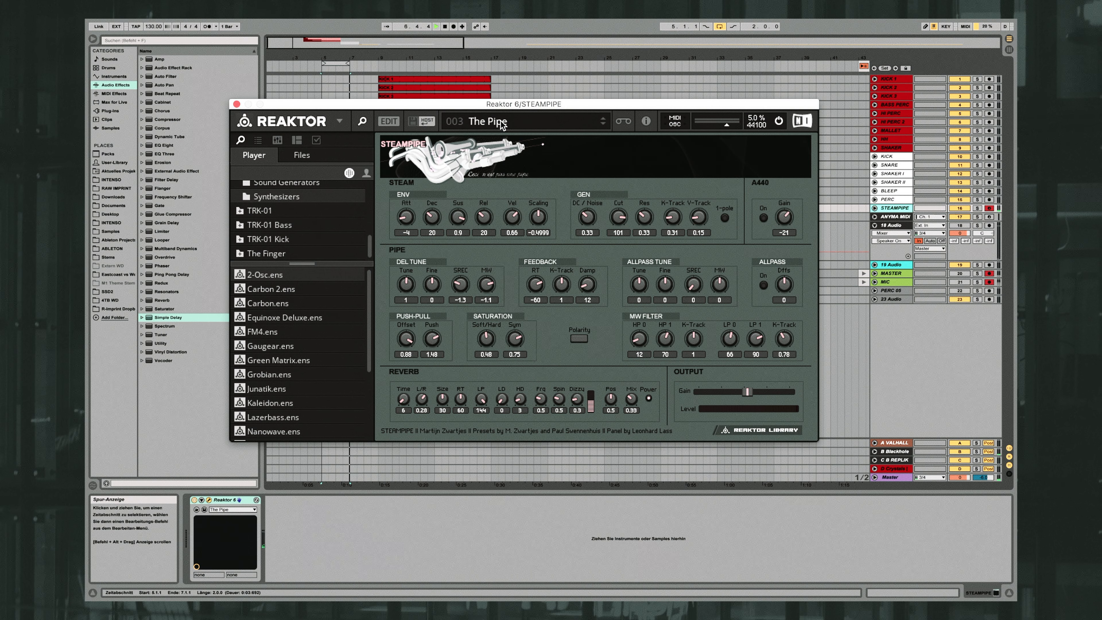
click(523, 121)
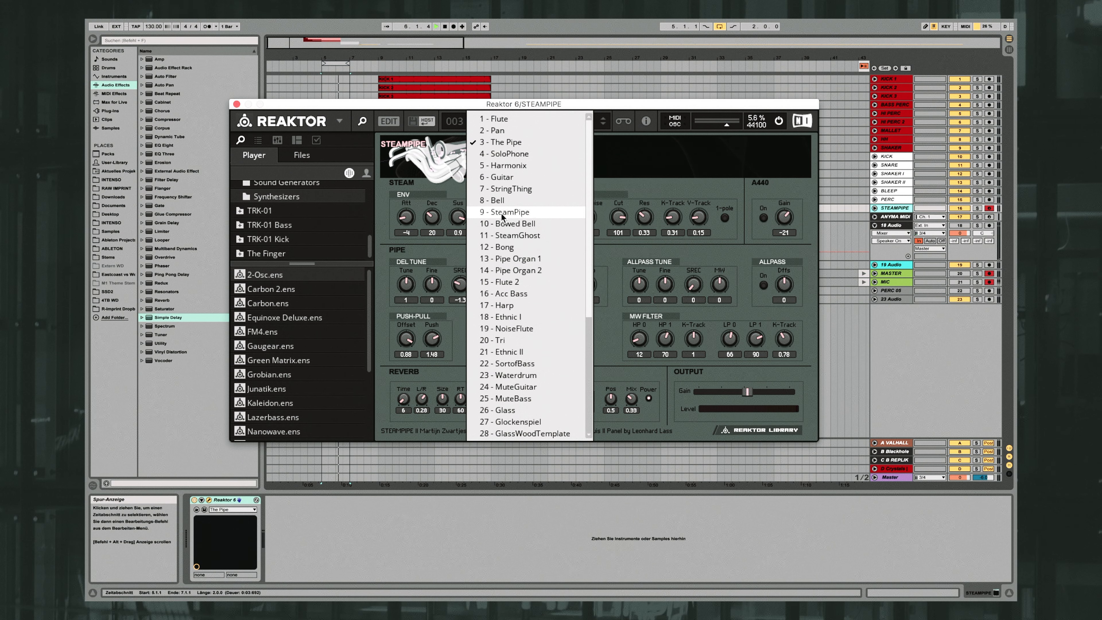
click(508, 212)
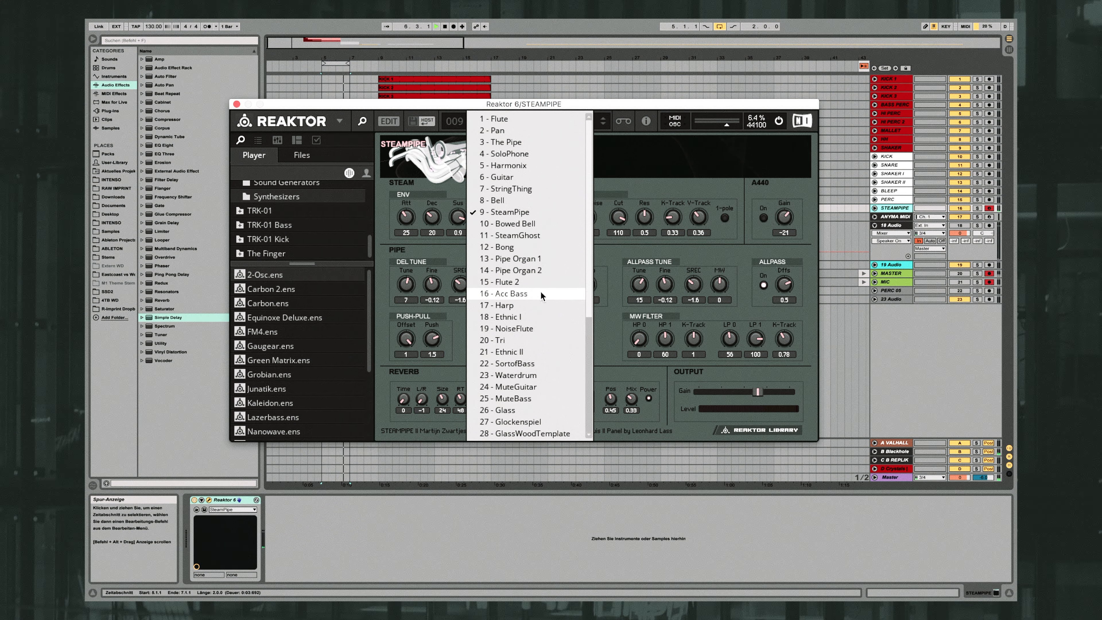
click(504, 282)
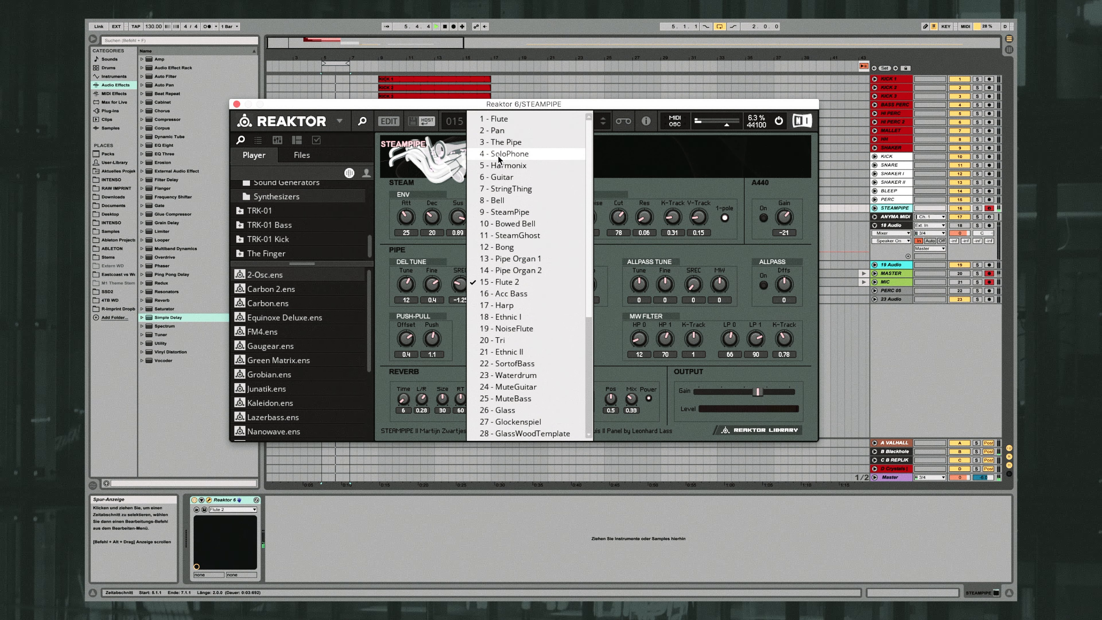
click(503, 142)
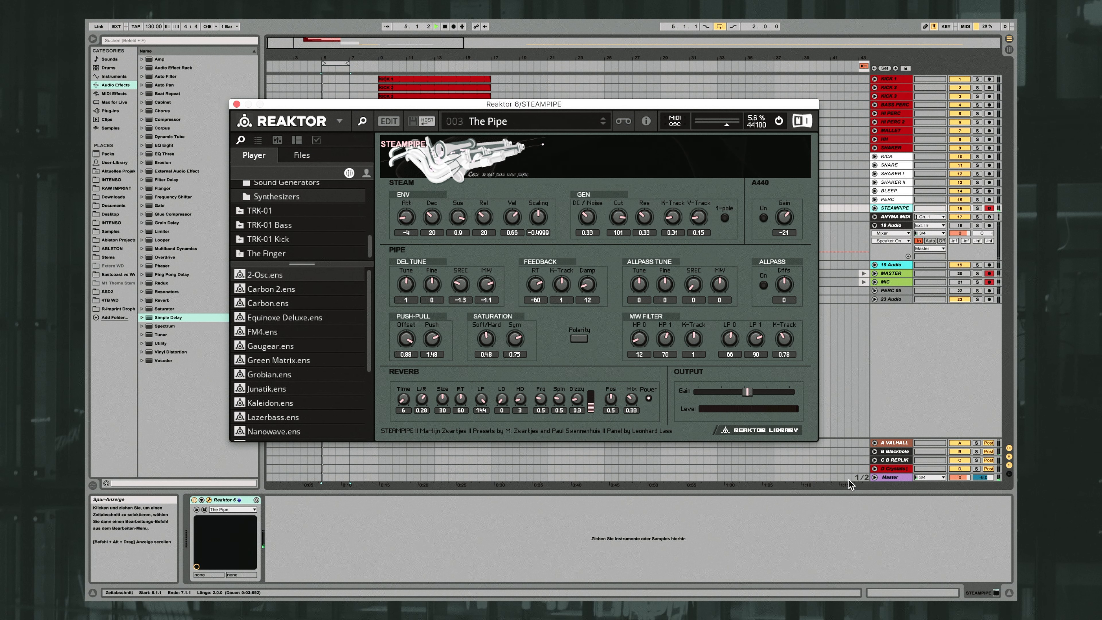